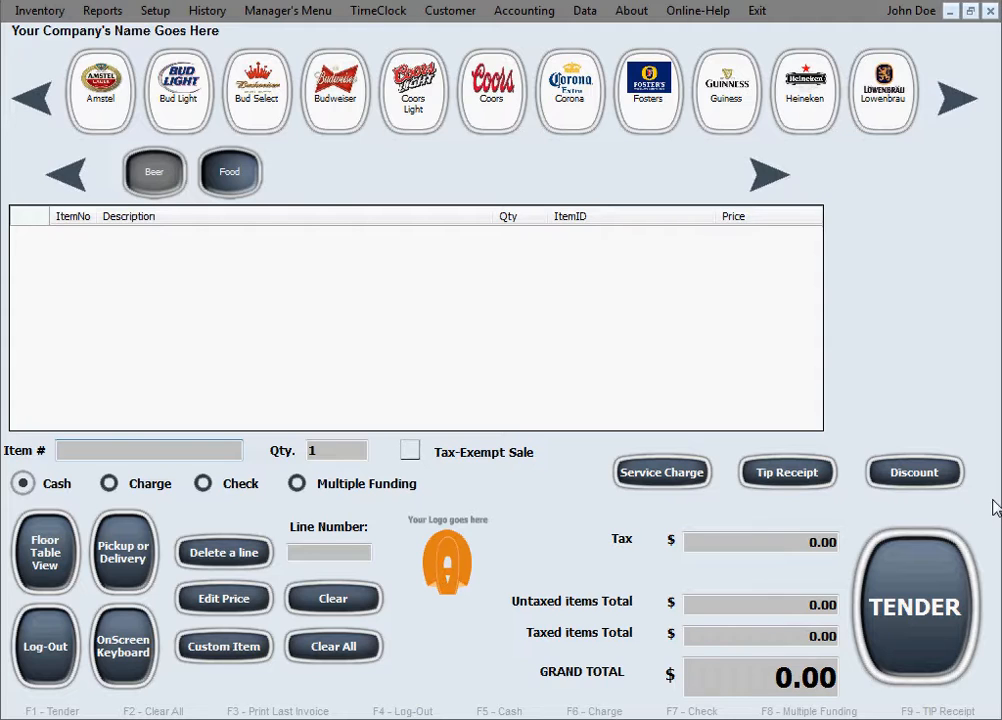
Ring up Ice Mountain Spring Water 23oz at quantity 3 (4.50), totaling 4.82.
click(150, 450)
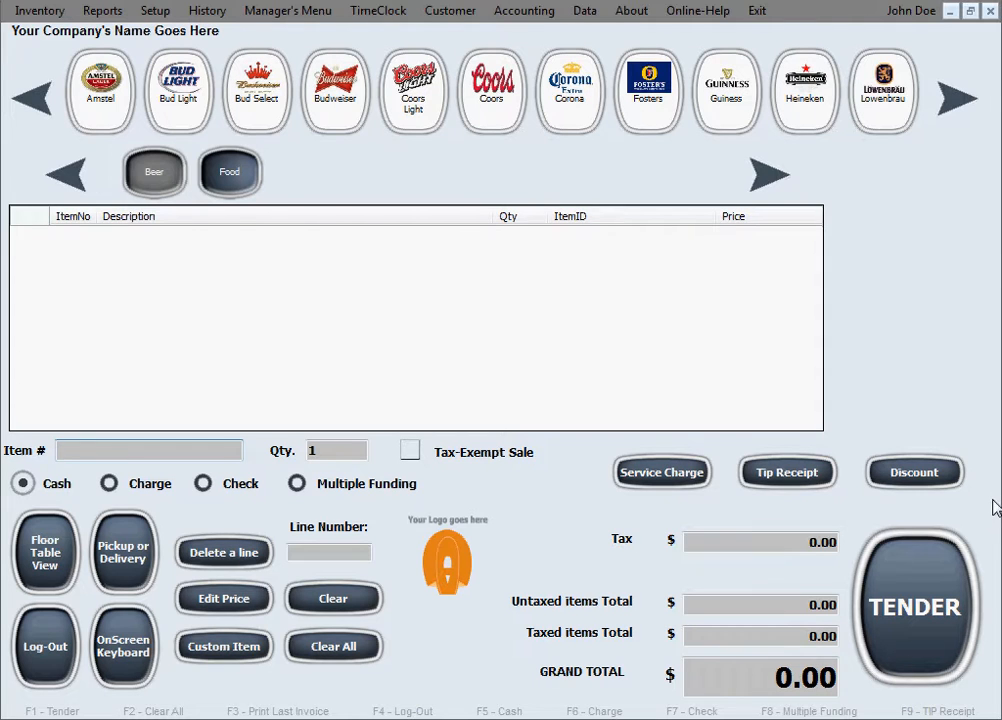
text(3)
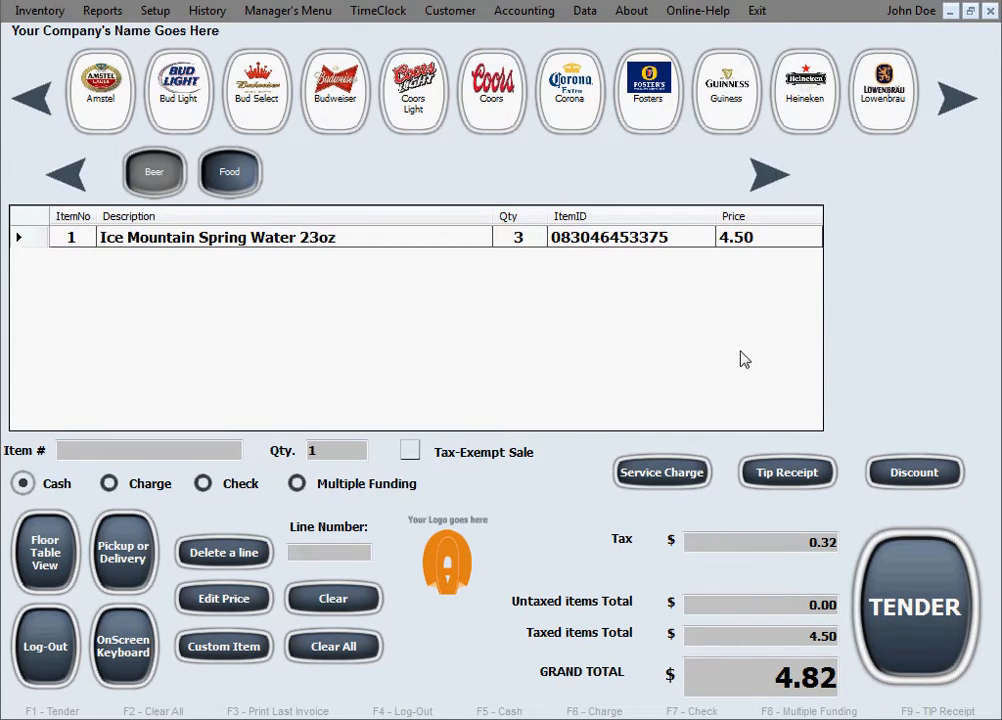
mouse_move(533, 263)
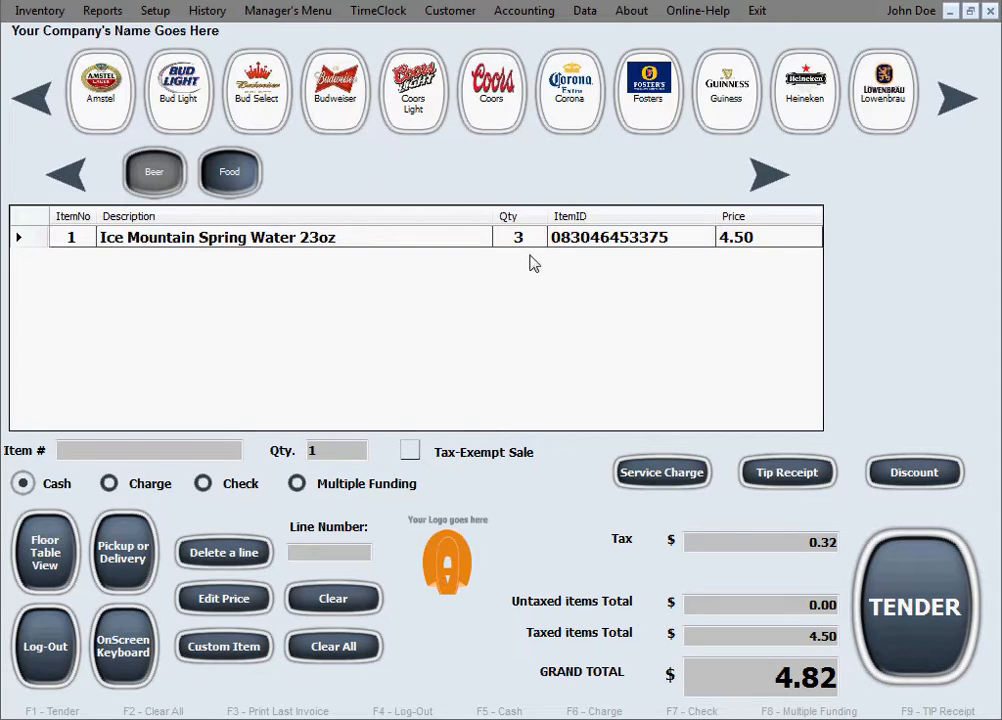
mouse_move(741, 263)
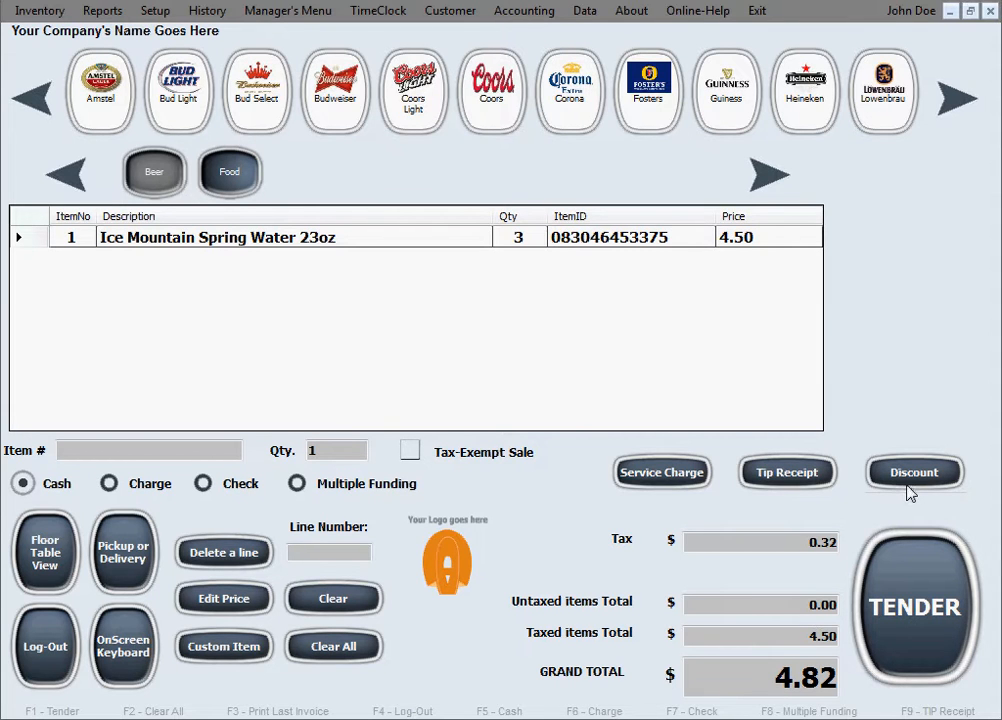
Open the discount-type prompt for per-item, whole-sale or fixed-amount discounts.
click(913, 471)
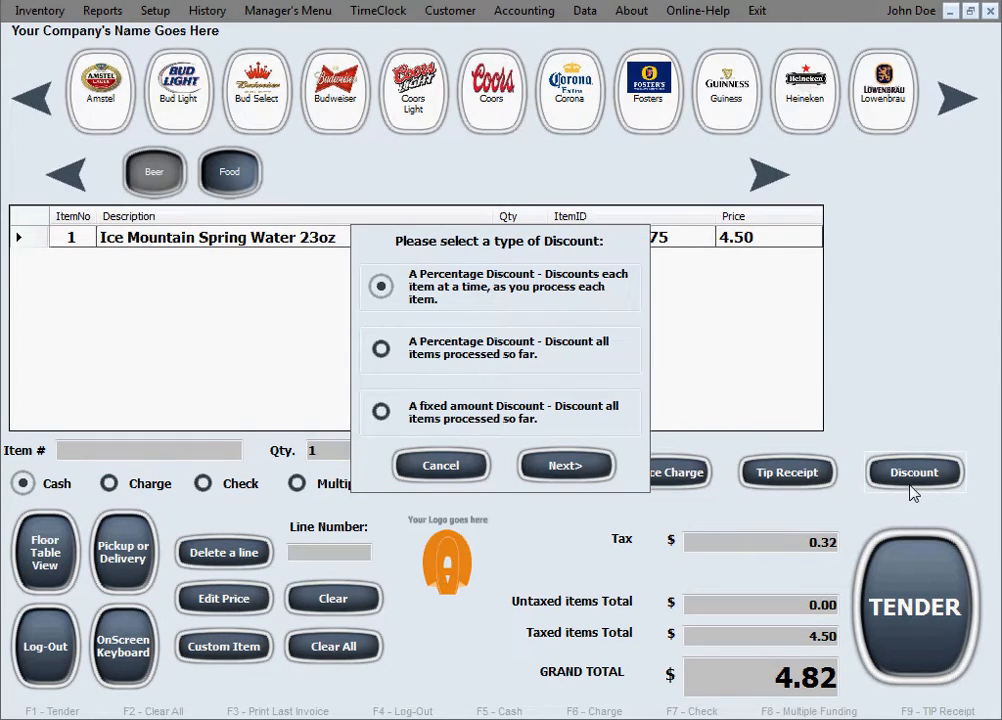
mouse_move(495, 425)
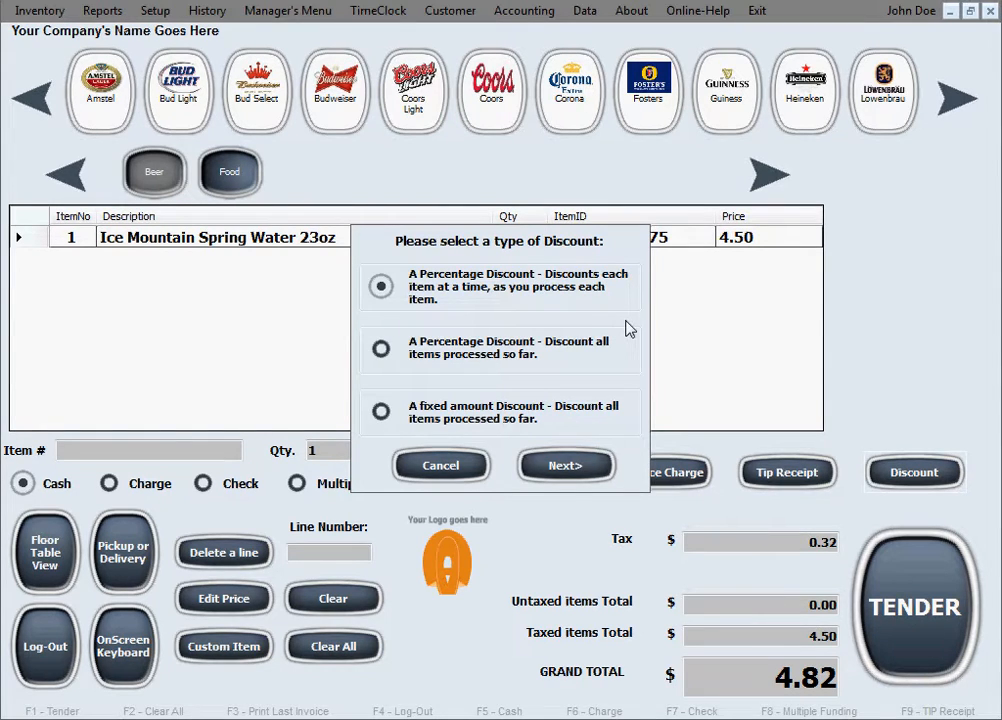
mouse_move(519, 315)
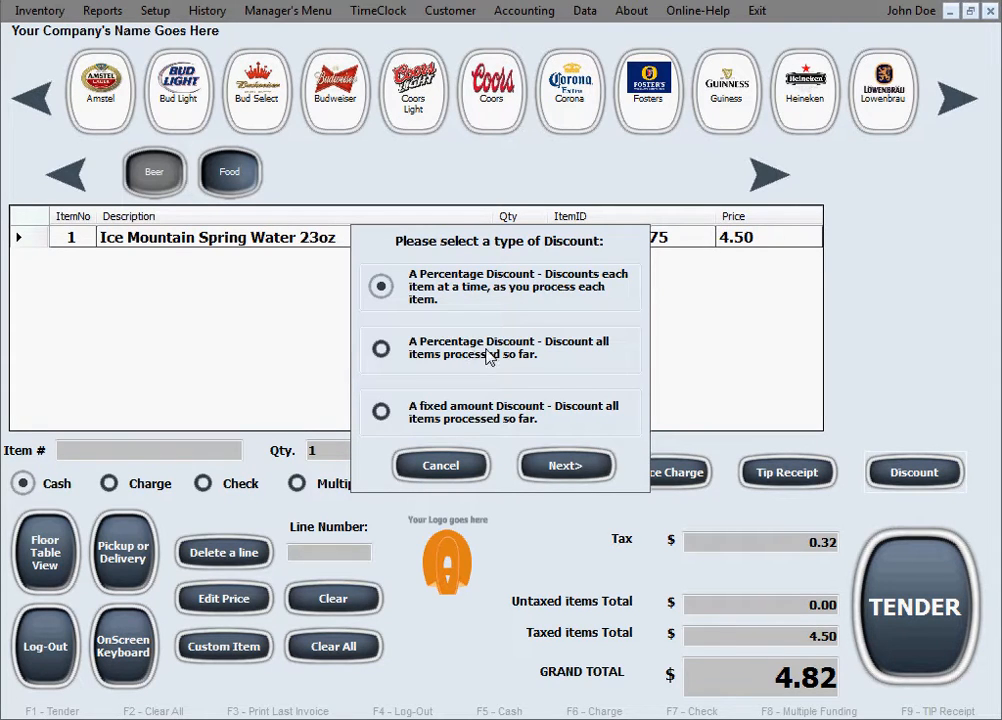
mouse_move(518, 421)
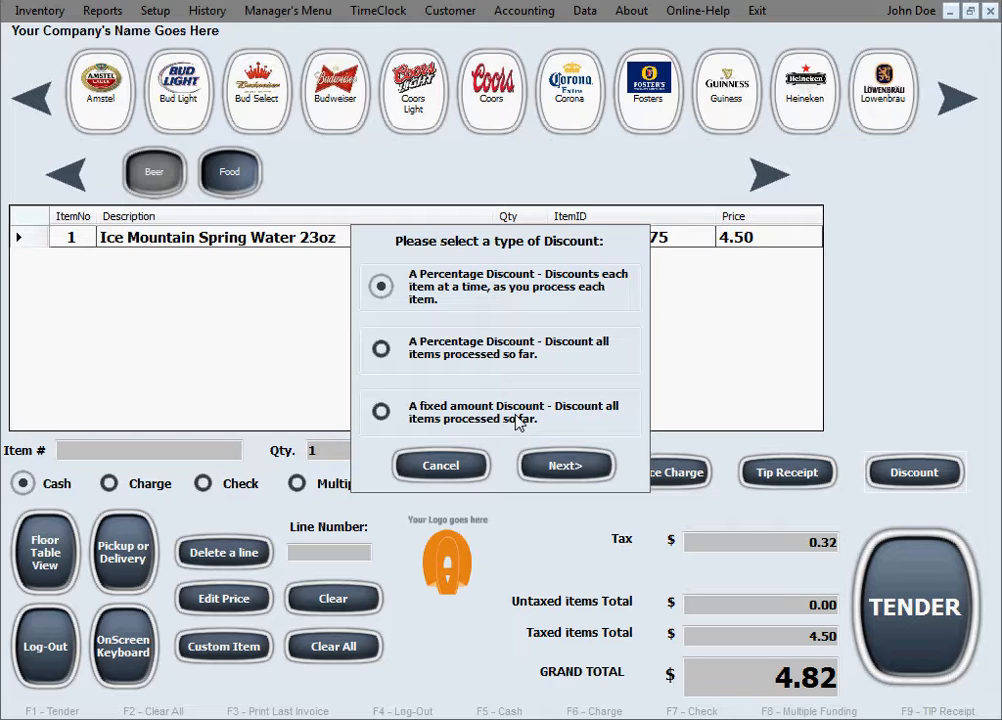
mouse_move(512, 295)
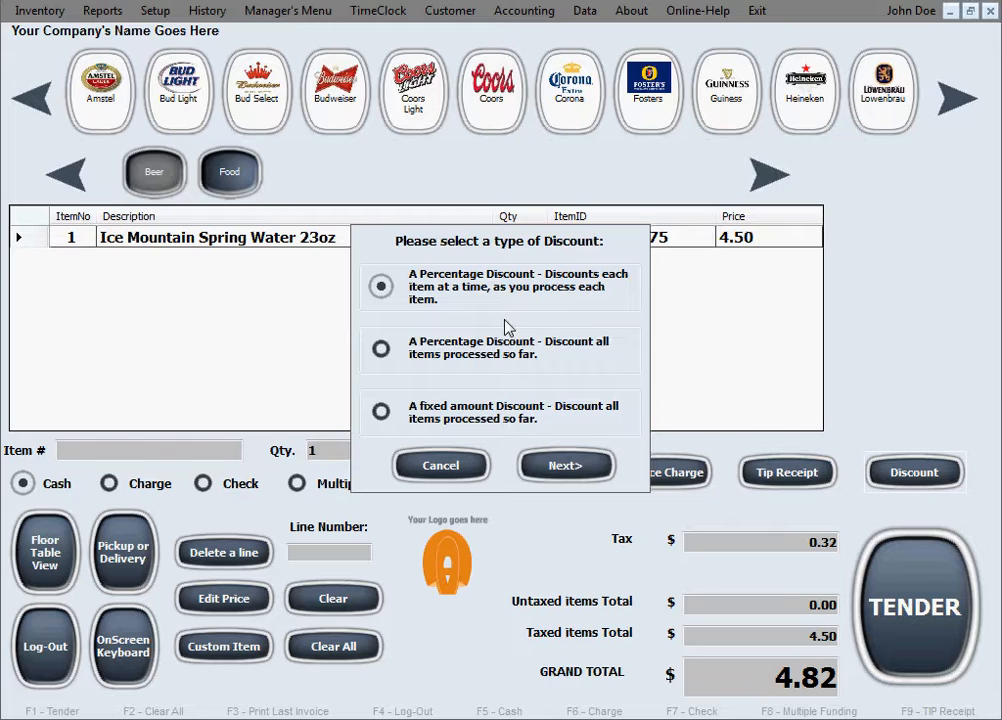
mouse_move(462, 362)
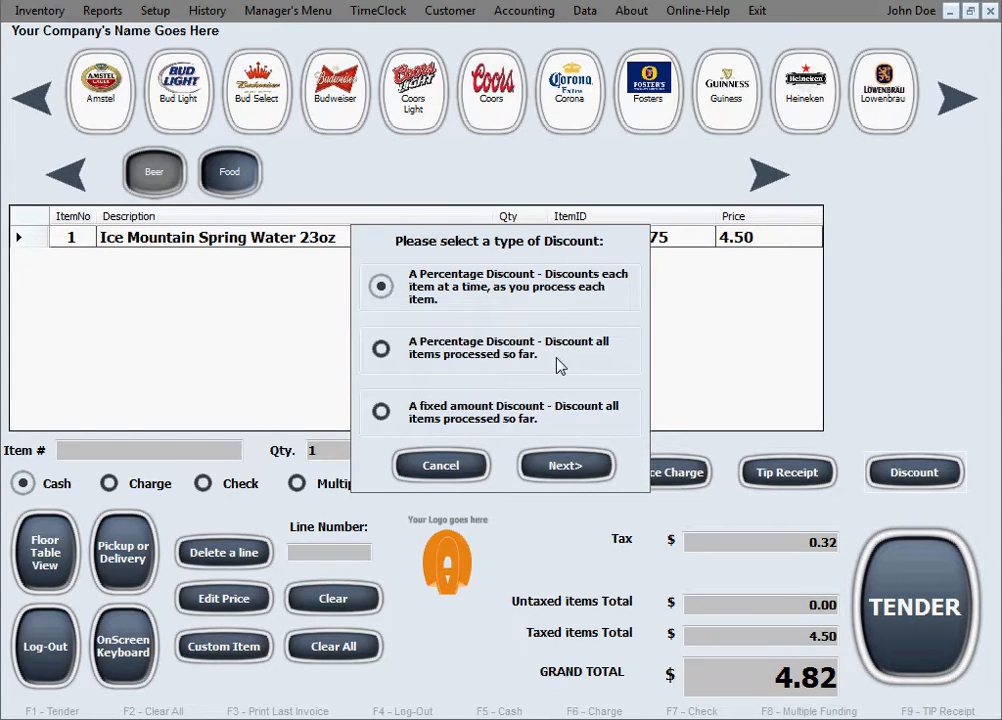
mouse_move(212, 279)
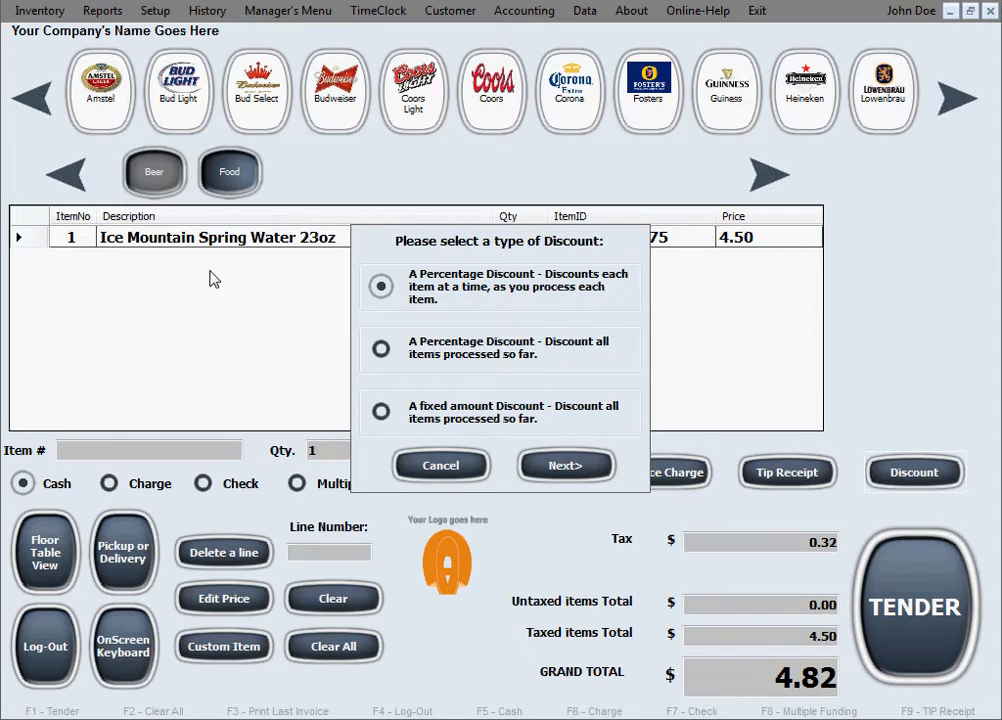
mouse_move(406, 344)
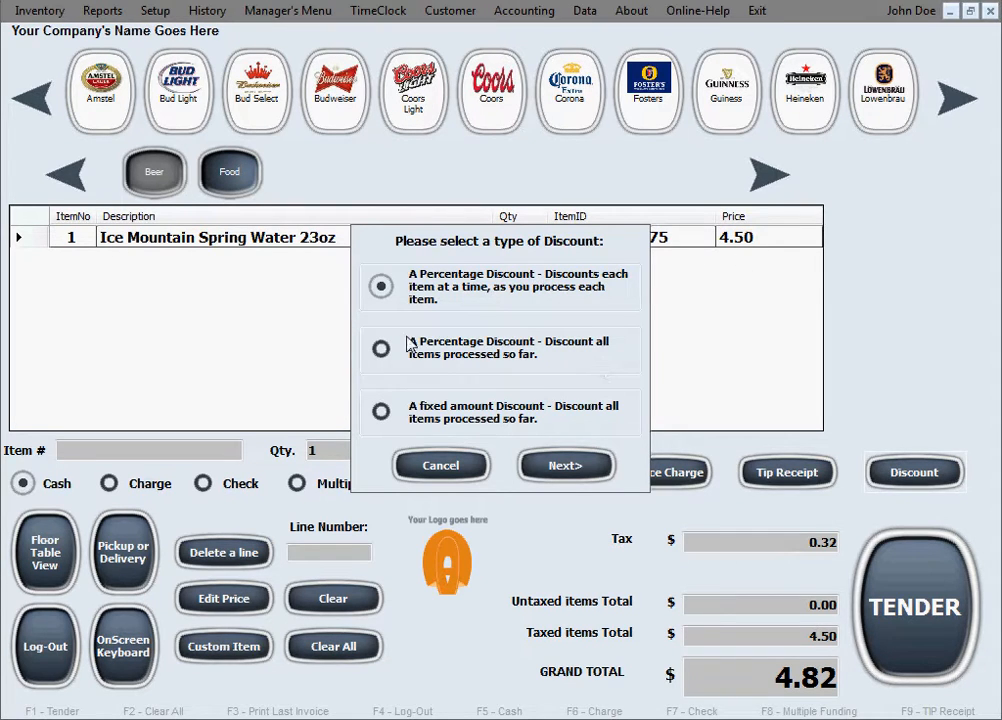
mouse_move(578, 355)
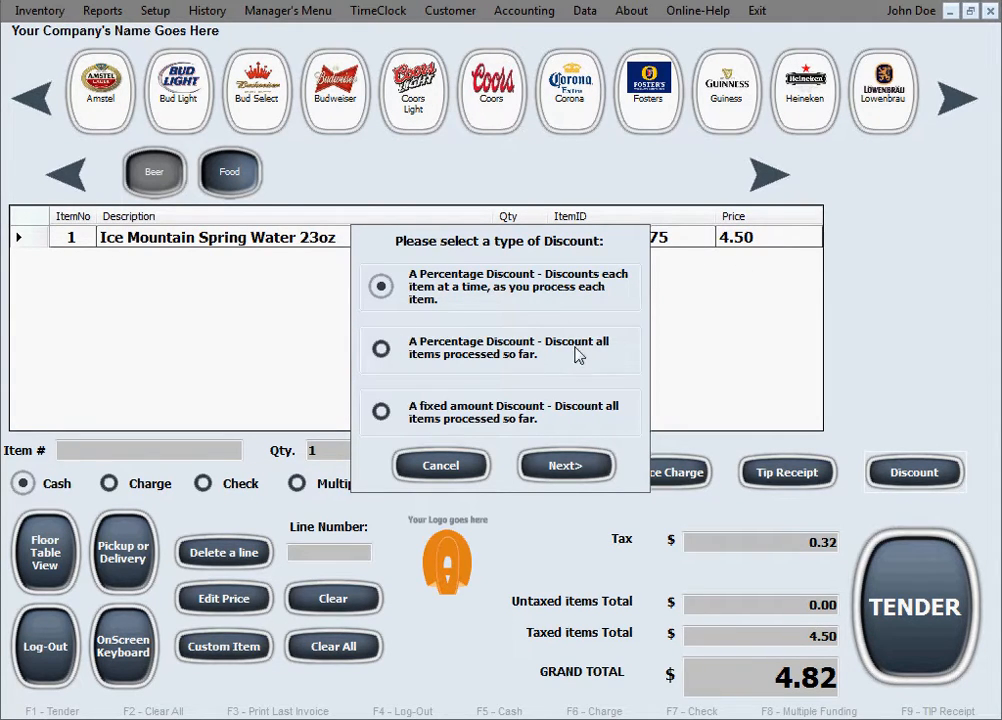
mouse_move(563, 357)
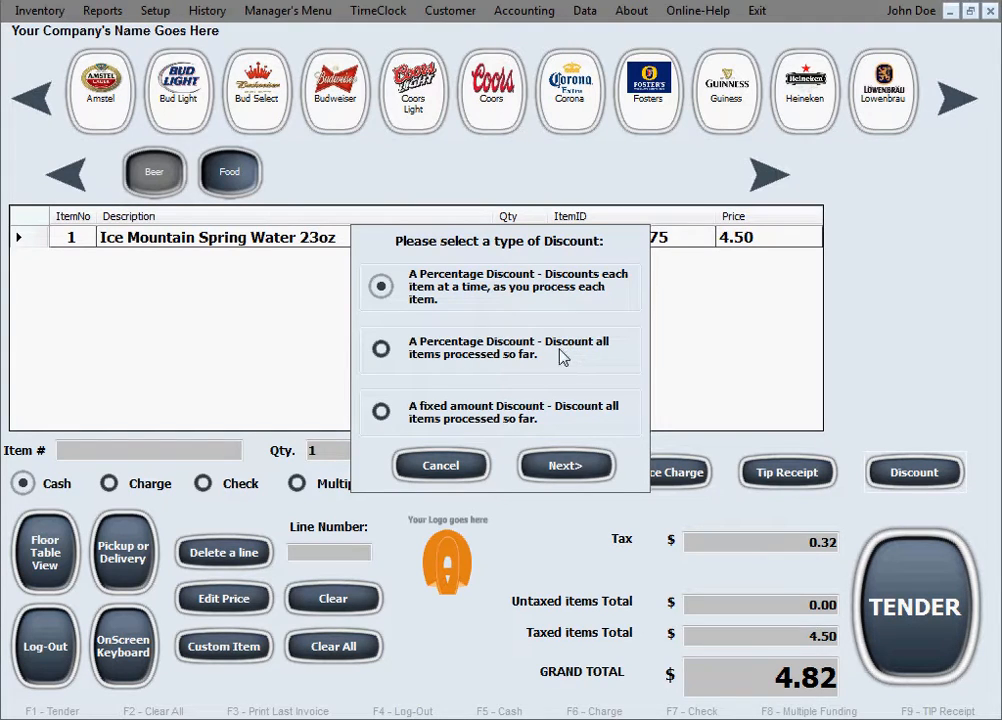
mouse_move(498, 372)
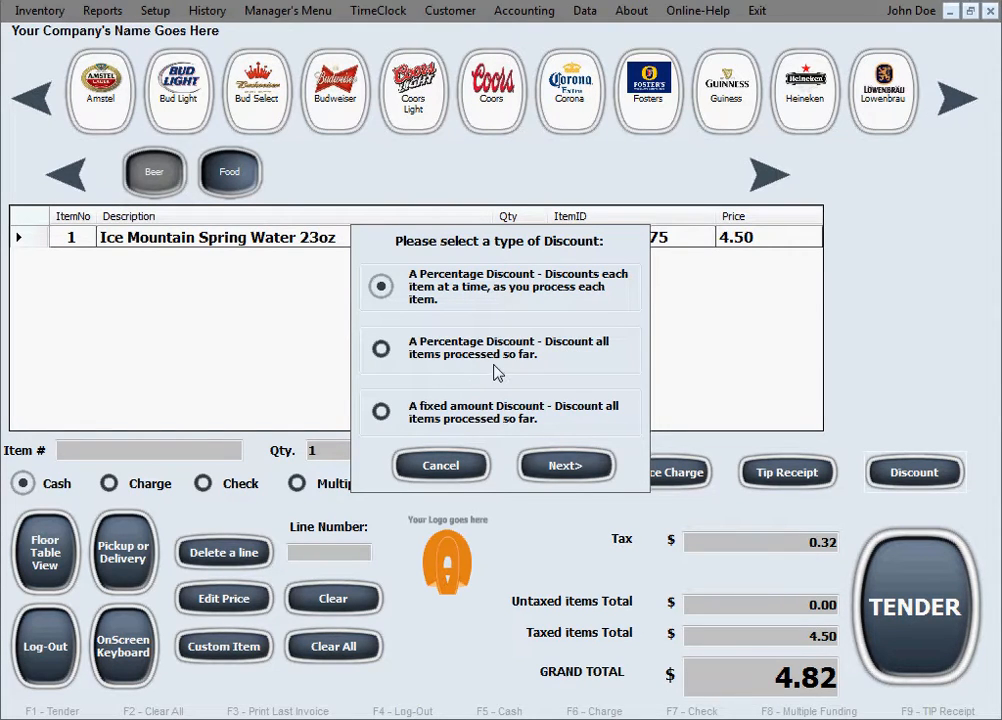
mouse_move(472, 307)
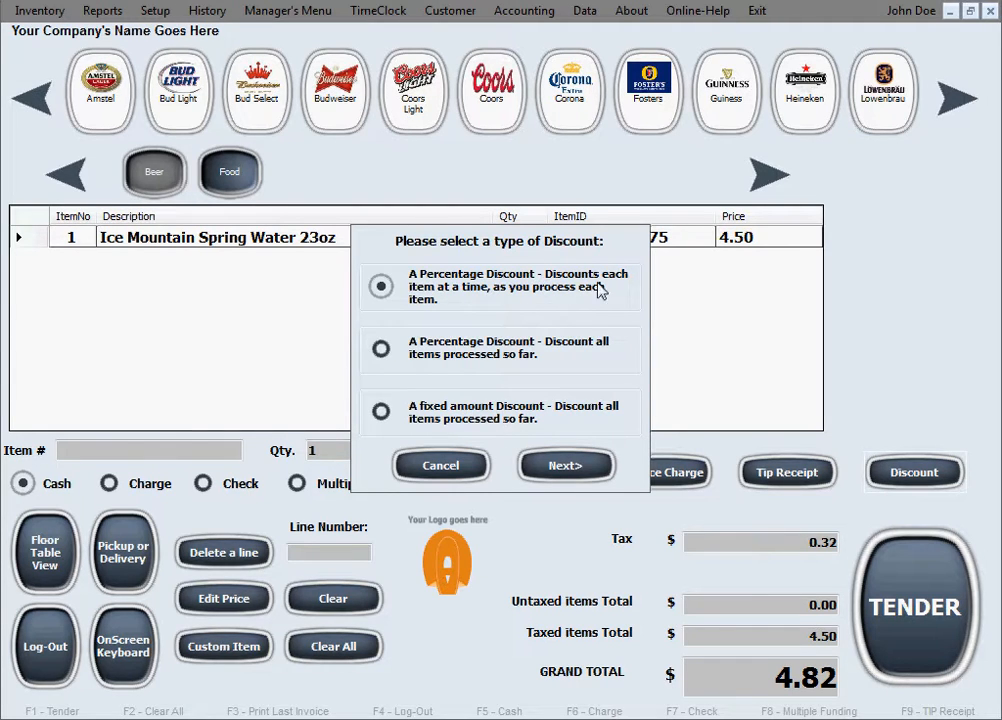
mouse_move(463, 302)
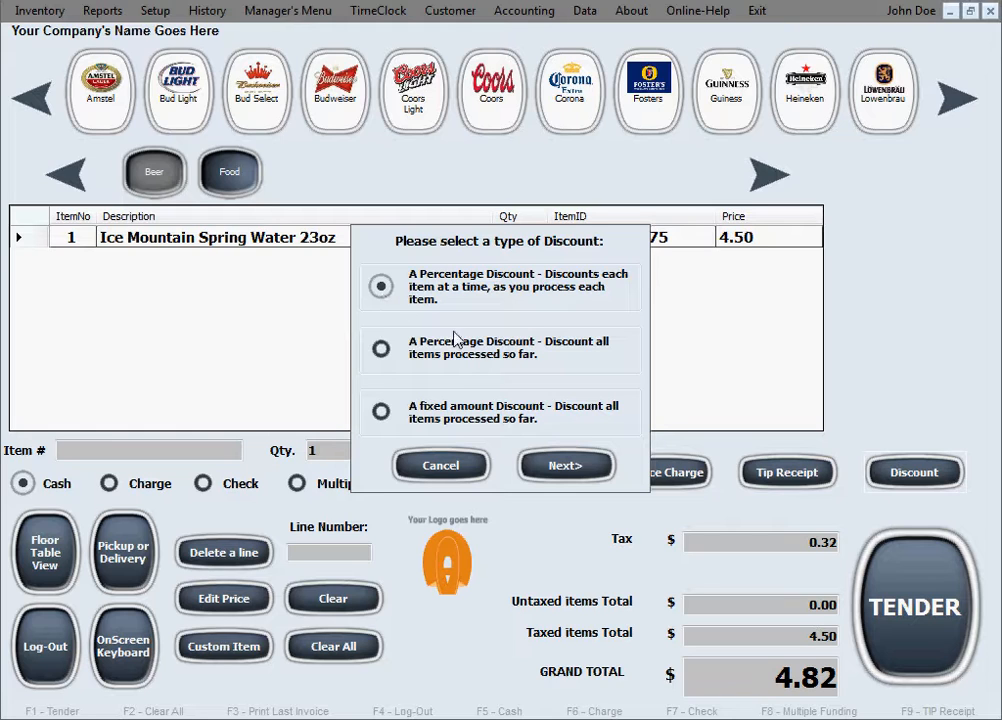
mouse_move(565, 465)
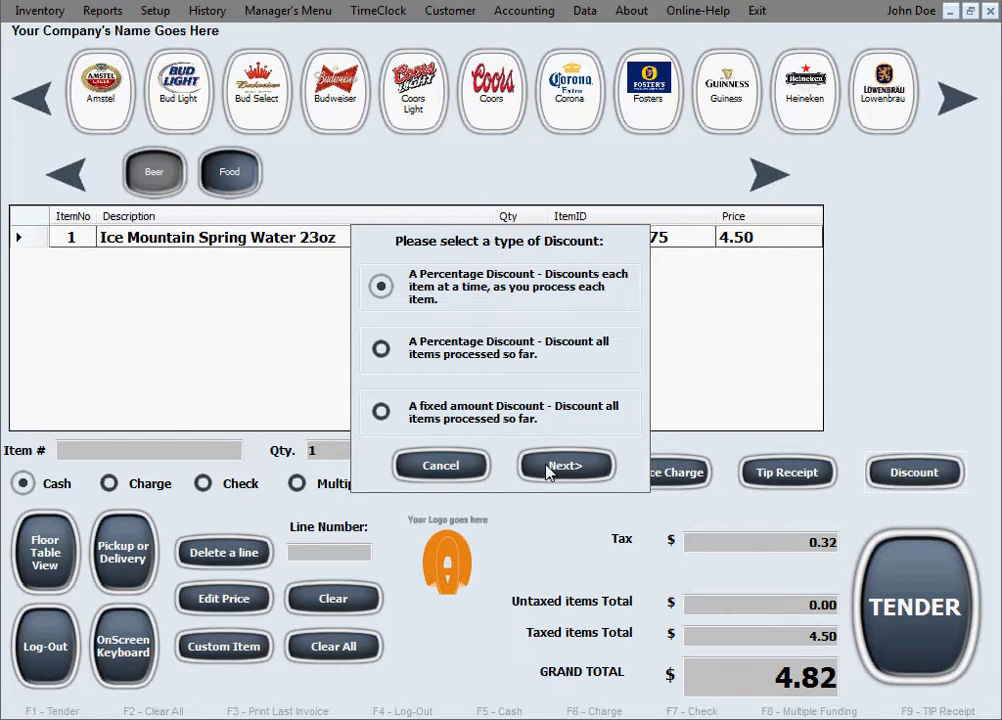
Choose a per-item percentage discount and set it to 30%.
click(565, 465)
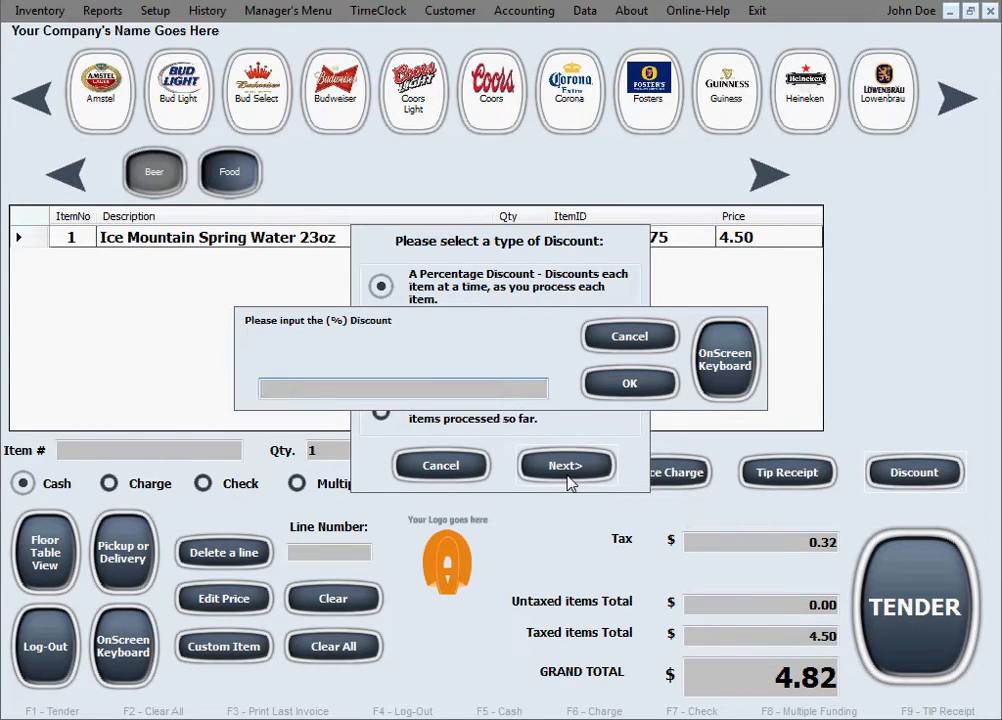
text(30)
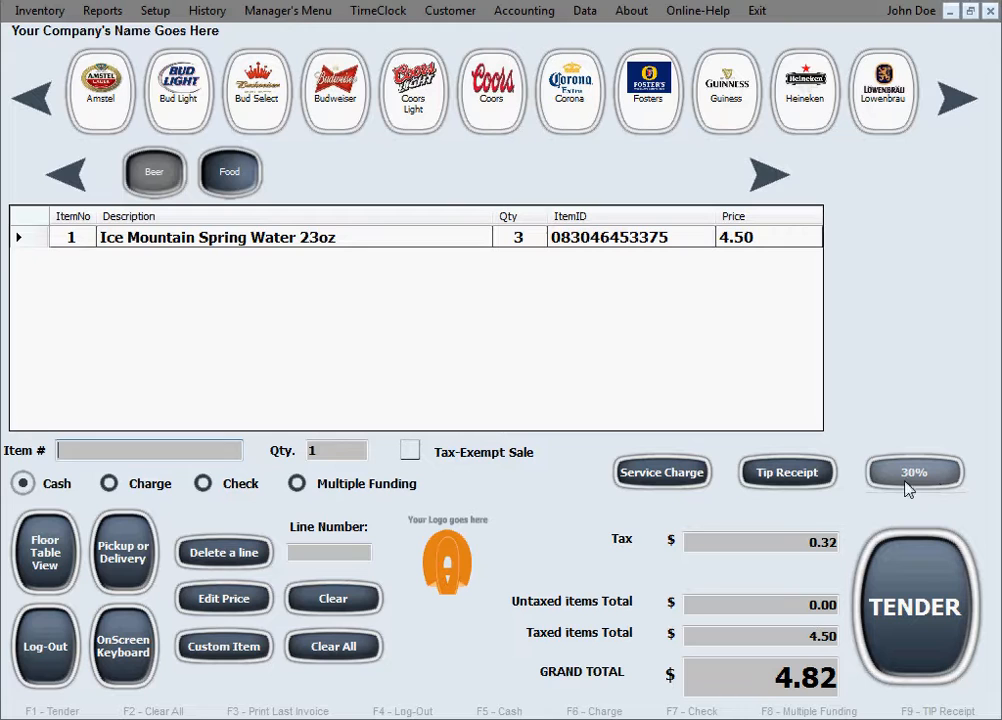
mouse_move(858, 527)
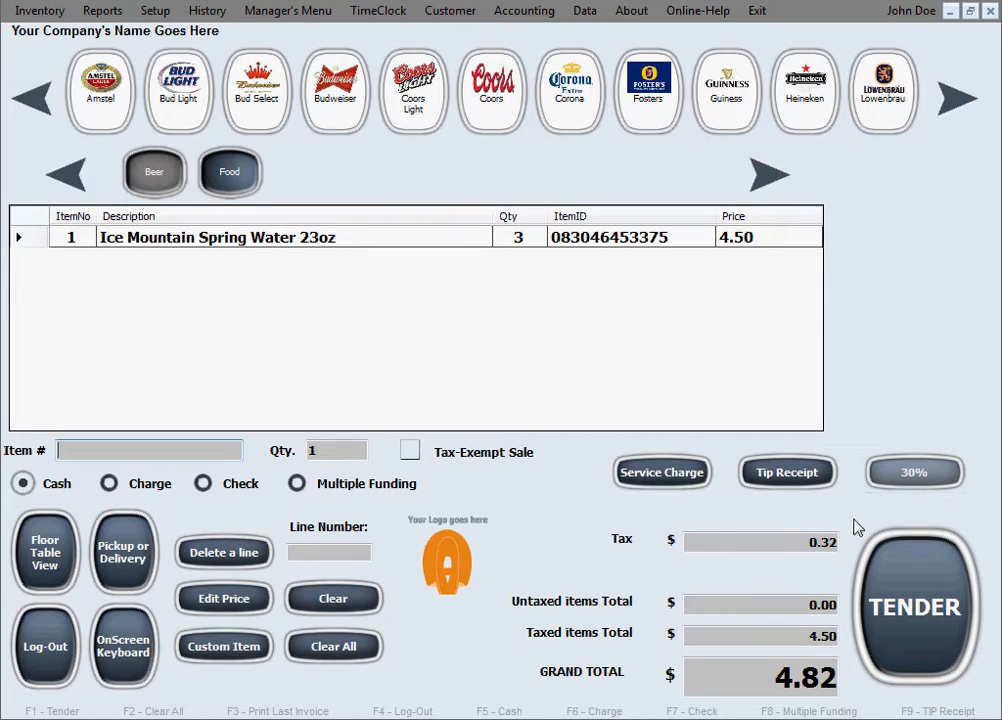
mouse_move(898, 518)
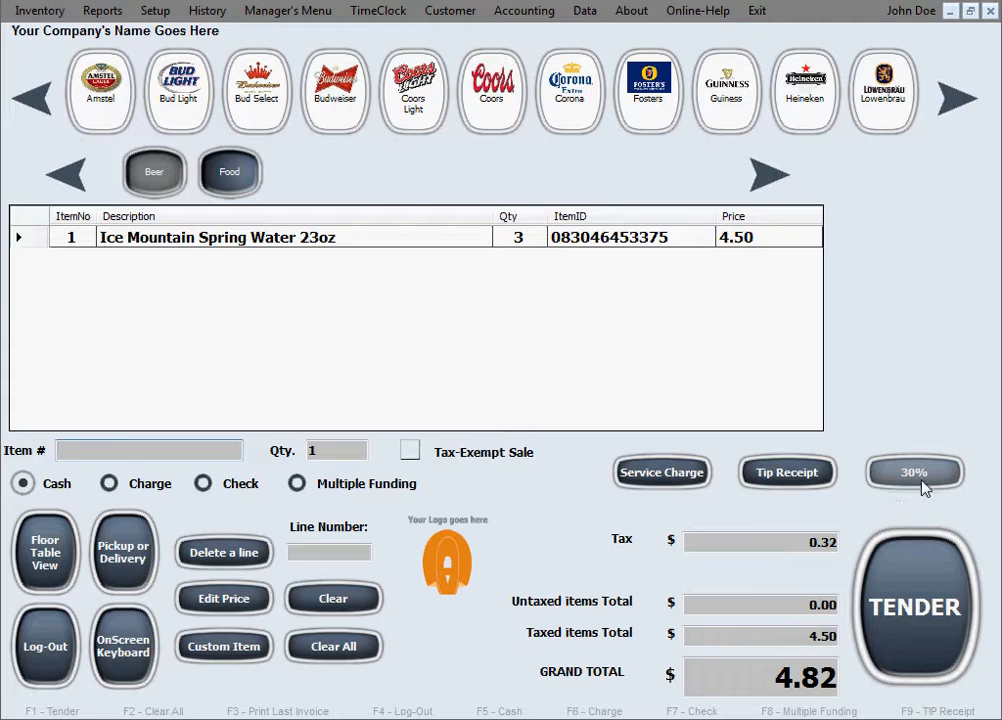
mouse_move(700, 440)
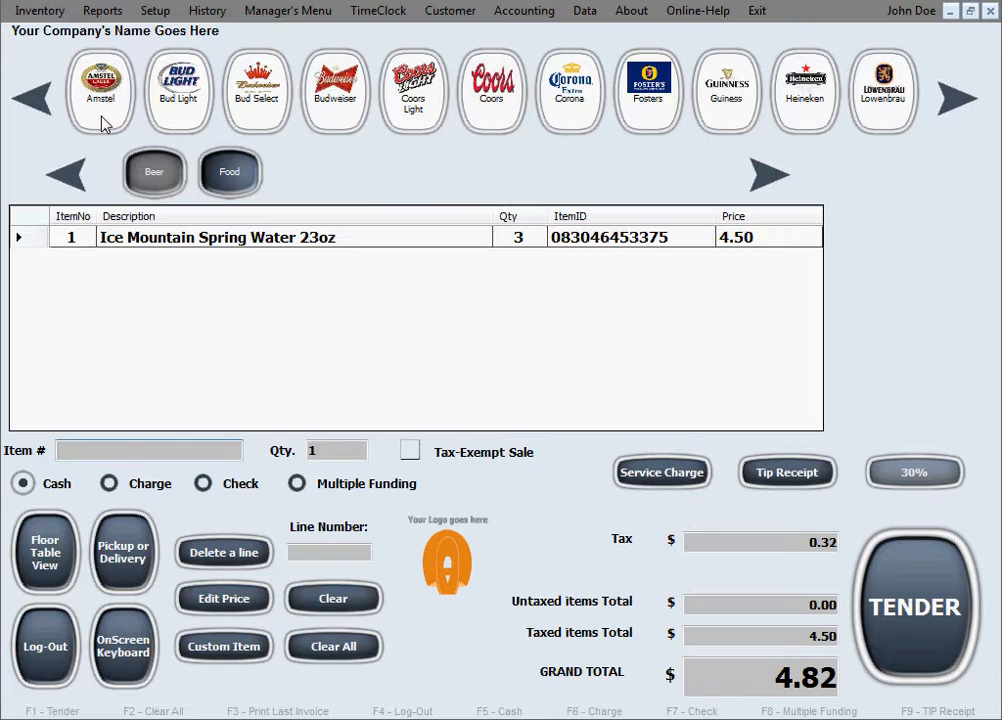
Add an Amstel Beer Bottle at 30% off (1.40), raising the total to 6.35.
click(100, 90)
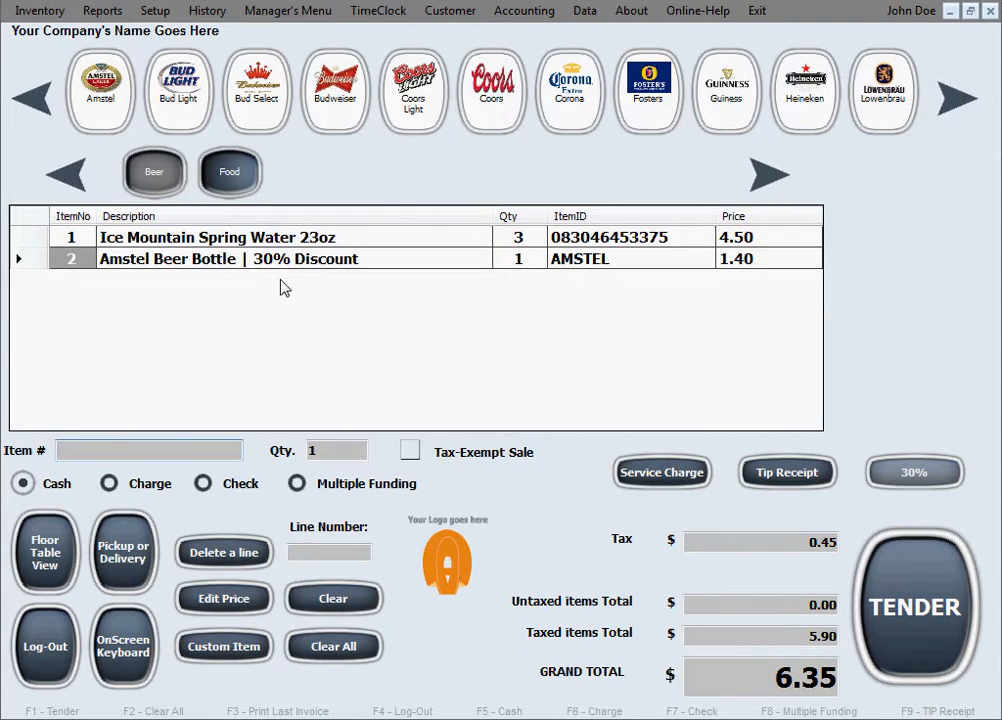
mouse_move(826, 297)
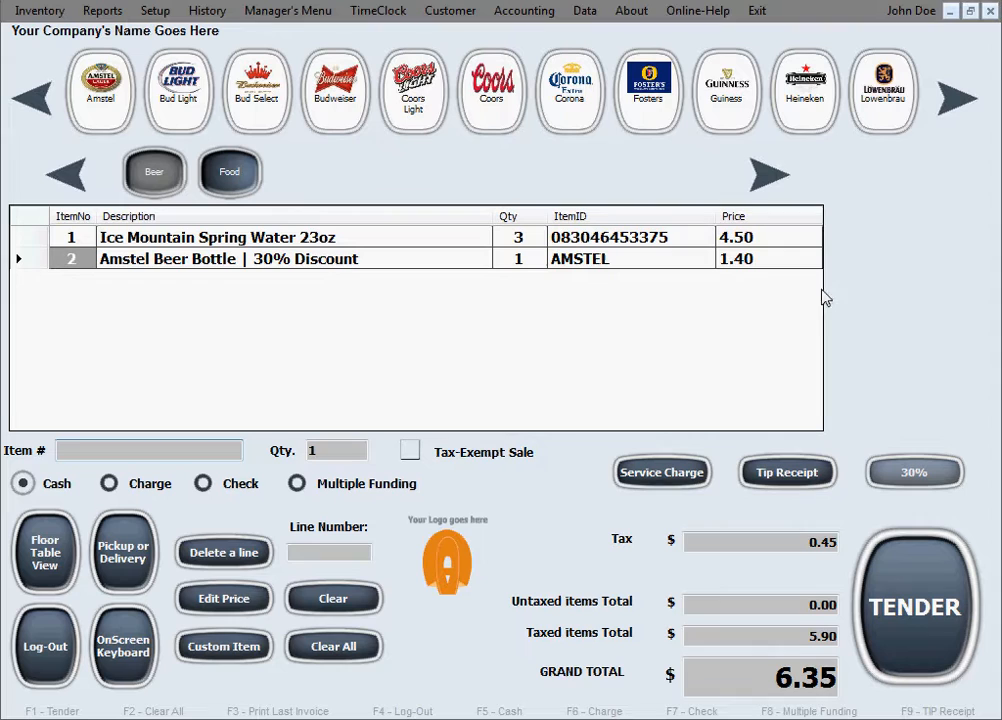
mouse_move(757, 328)
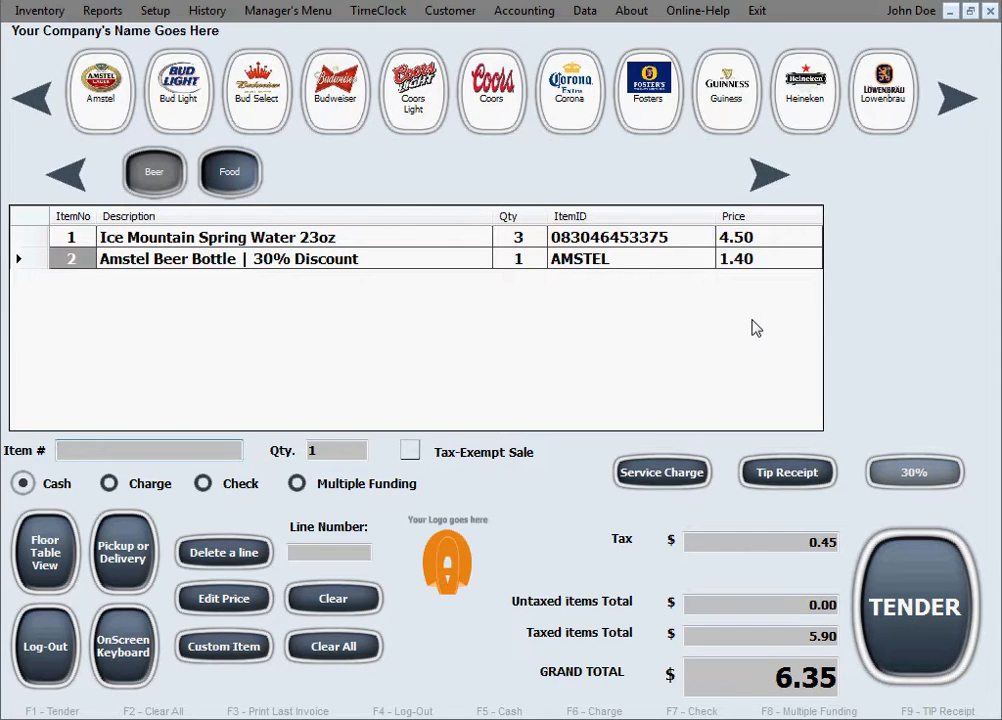
mouse_move(887, 355)
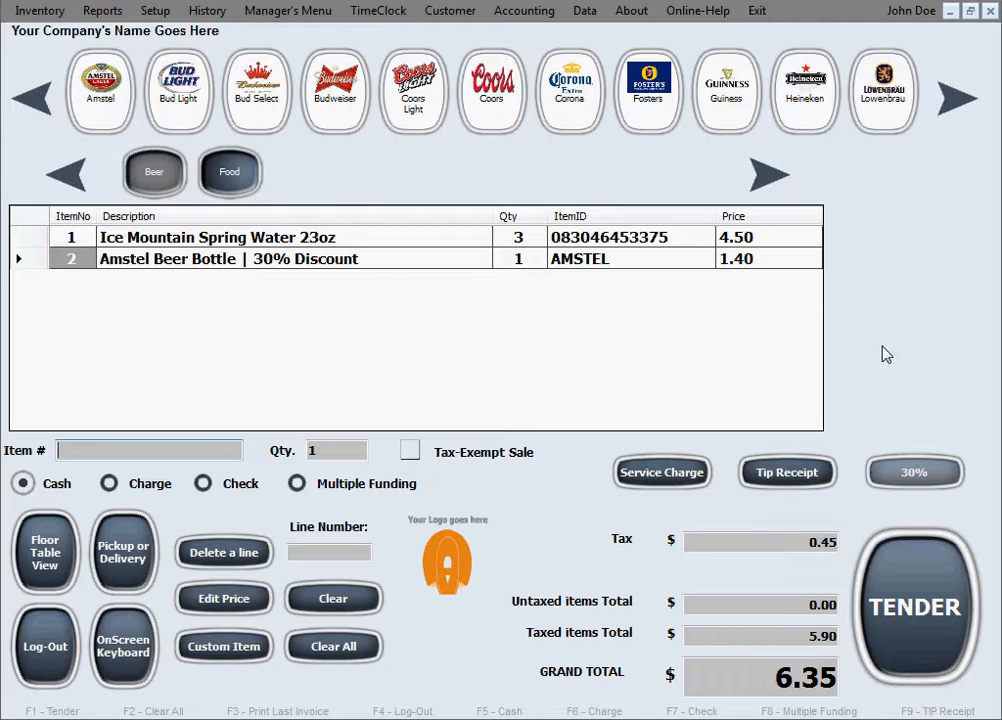
mouse_move(913, 471)
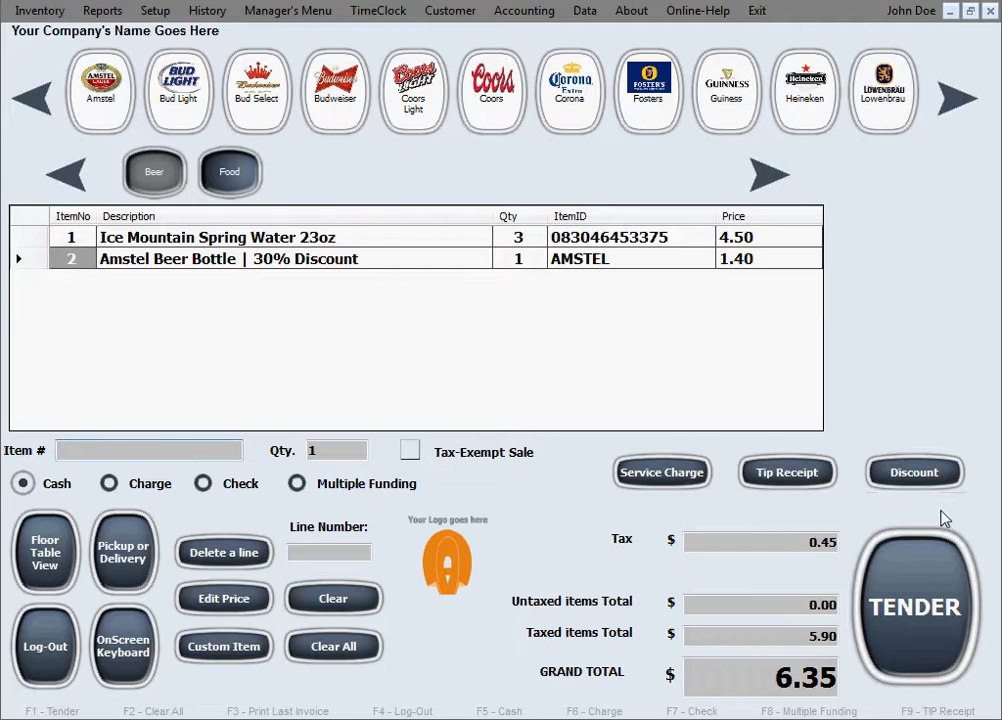
mouse_move(424, 363)
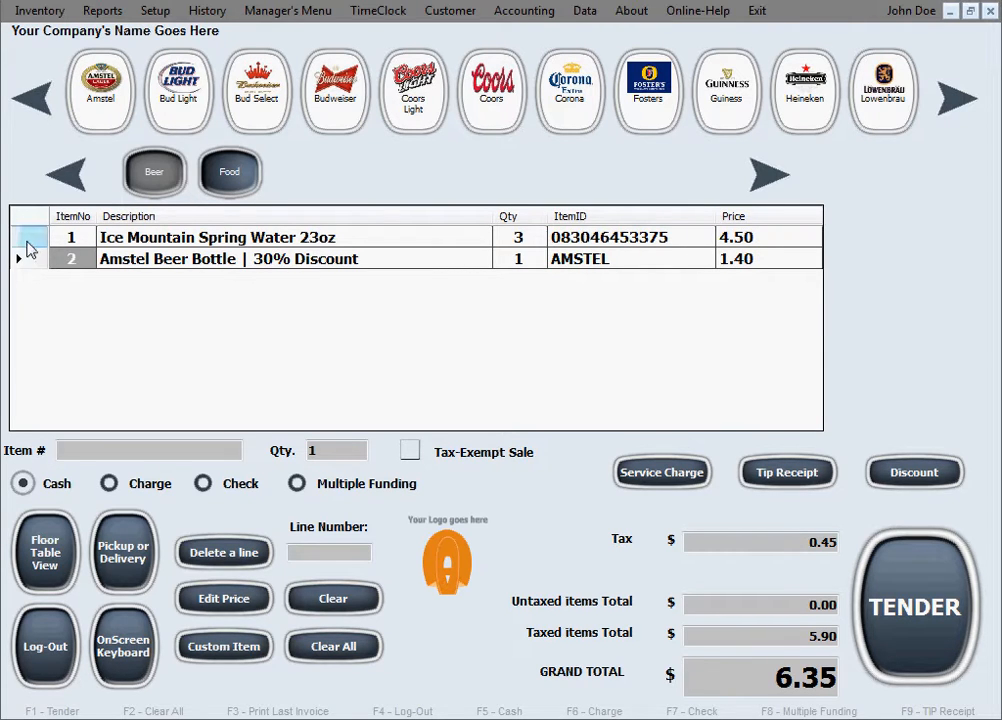
Change the three-bottle water line's price to 4.00 with Edit Price.
click(216, 237)
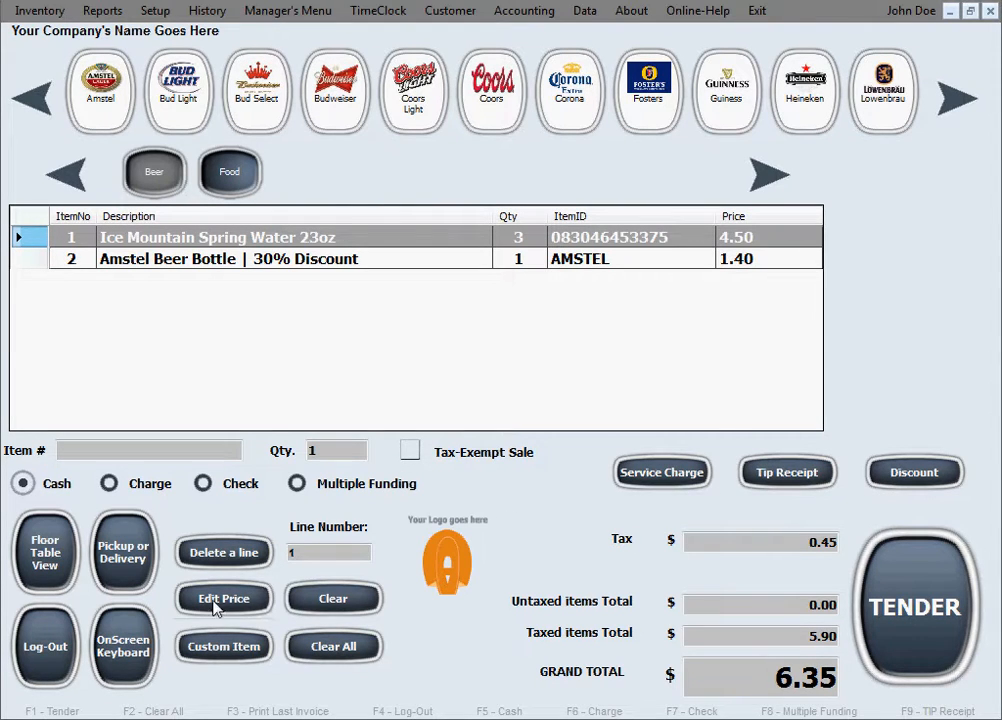
click(223, 598)
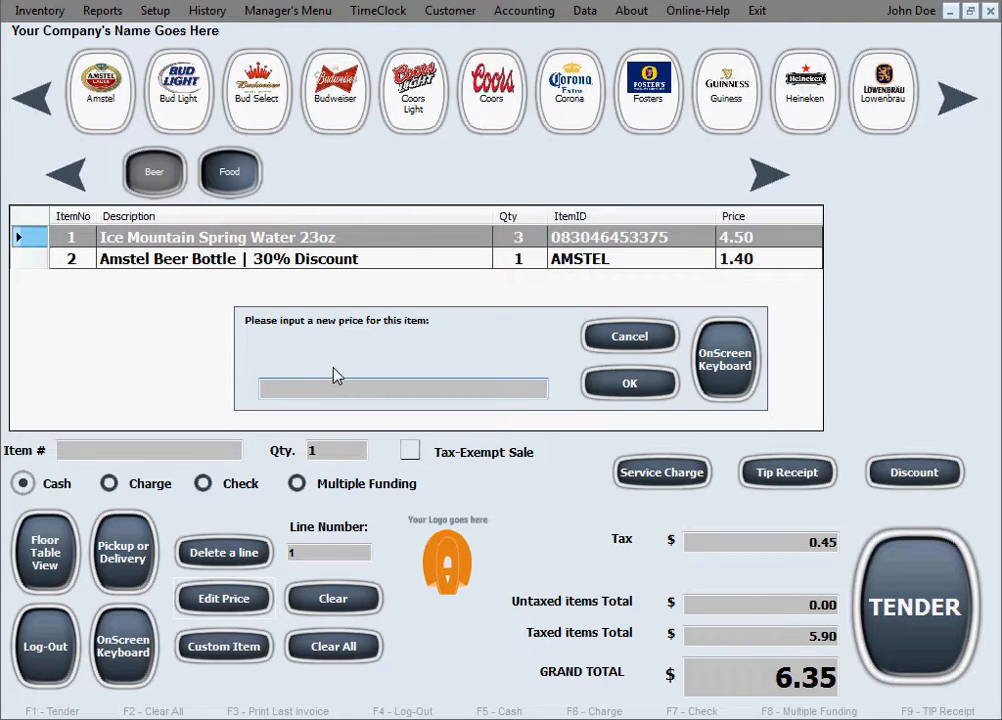
text(4)
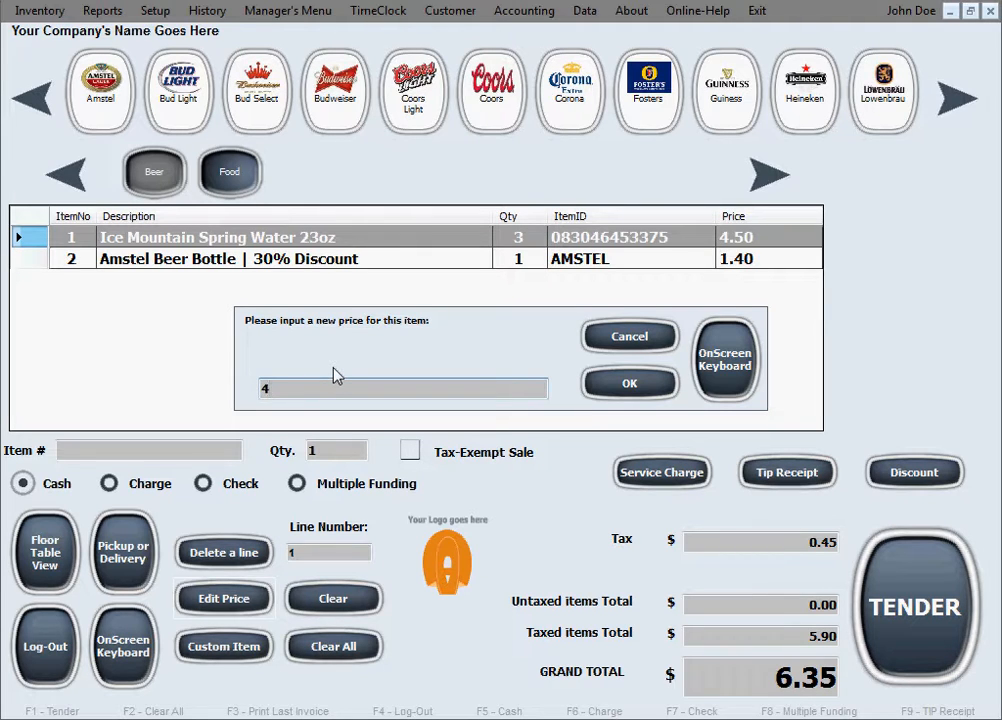
click(629, 383)
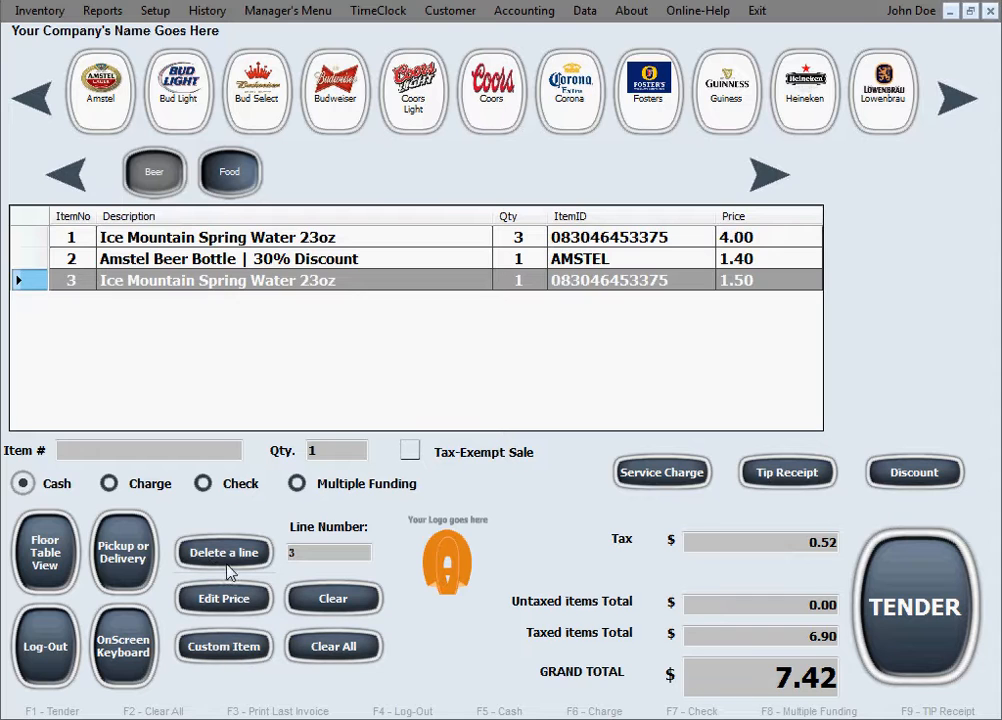
Delete the single 1.50 water line, dropping the total to 5.81.
click(223, 552)
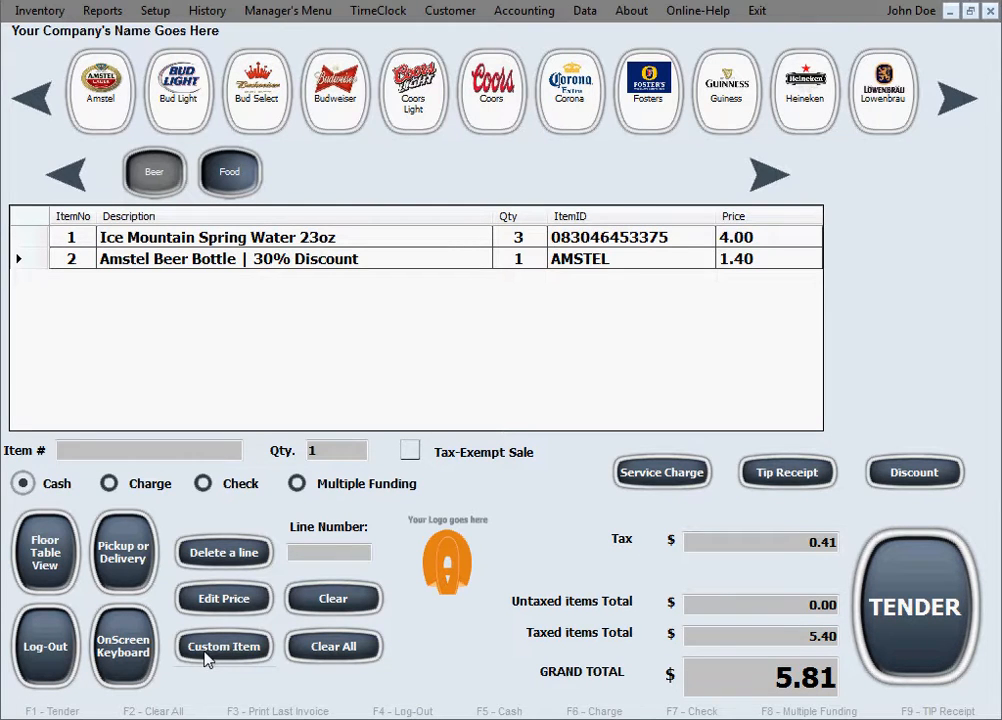
Add custom item 'Large Coffee', described 'Large Coffee Custom', priced 1.50 with 7% tax.
click(223, 645)
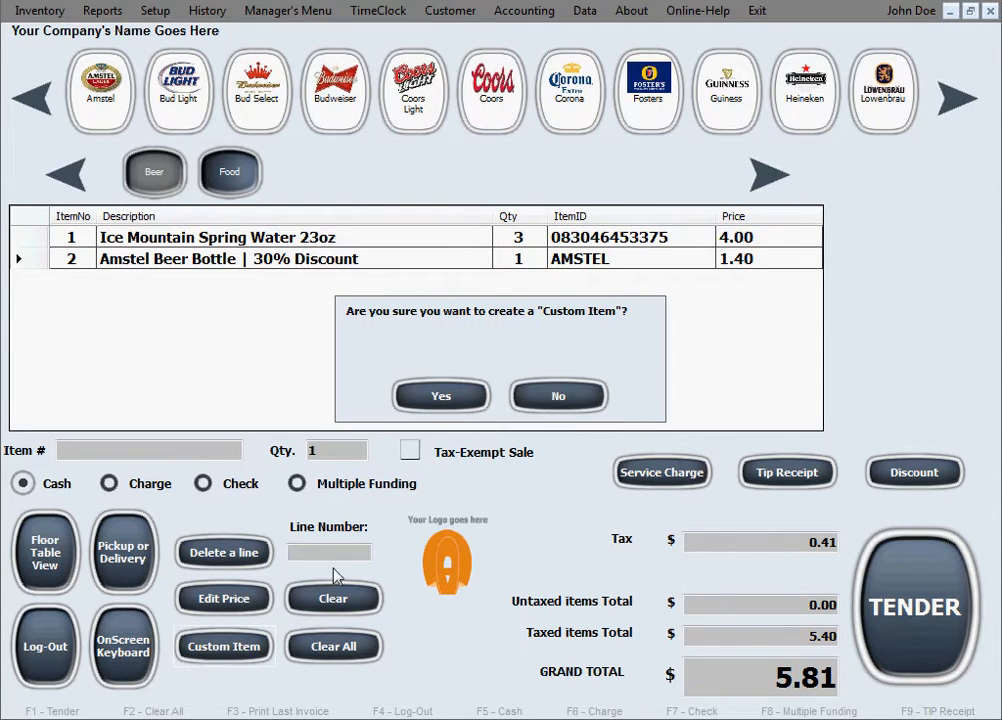
mouse_move(440, 395)
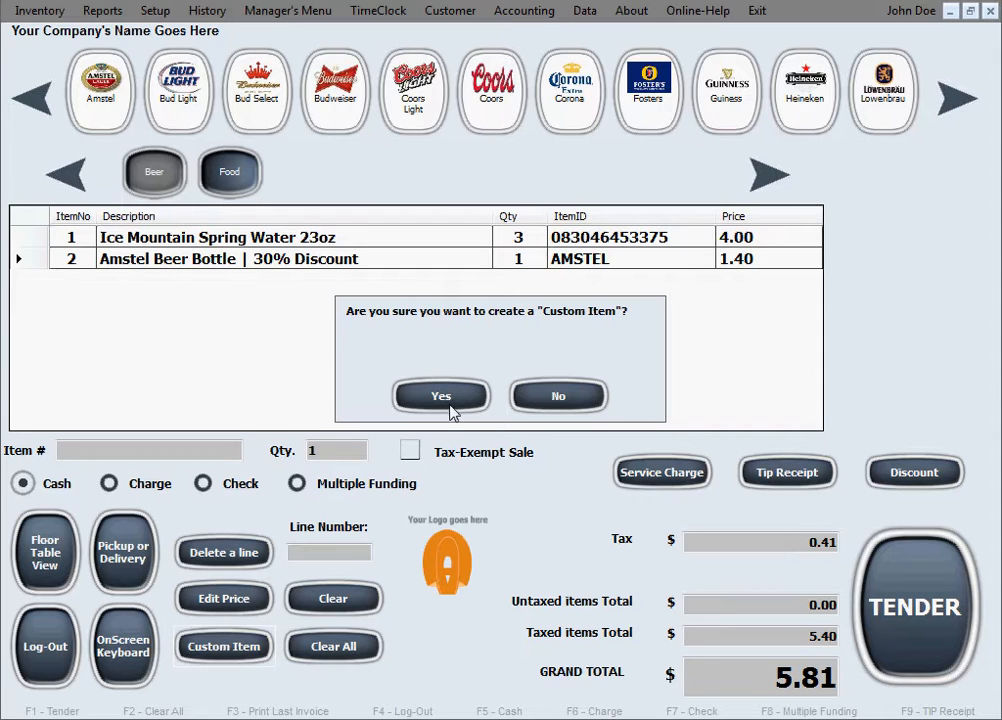
click(440, 395)
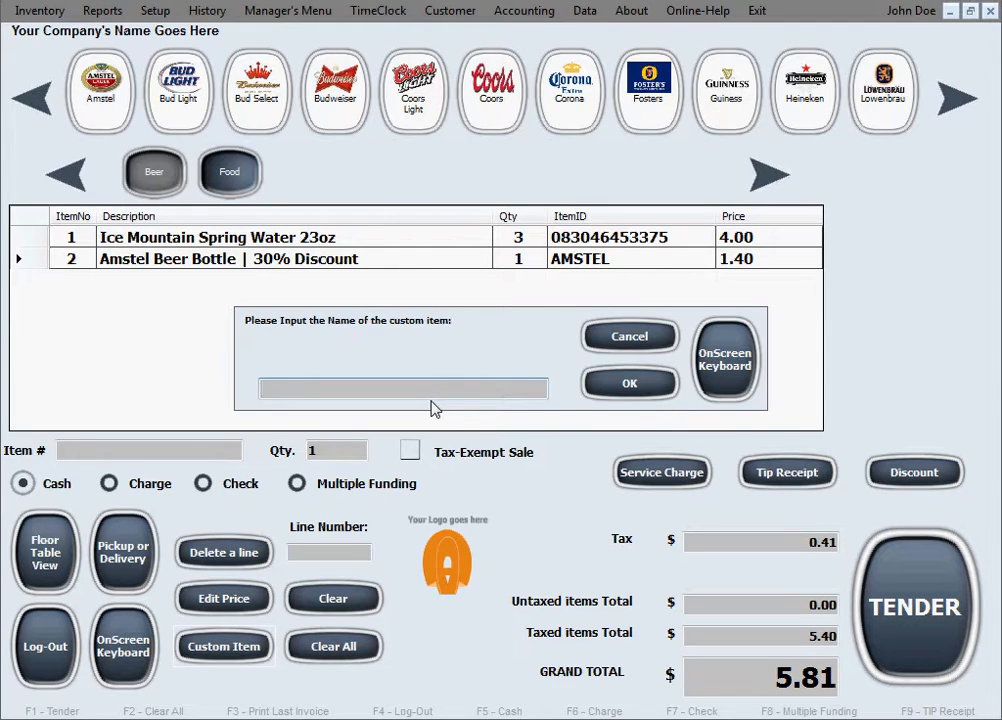
mouse_move(868, 323)
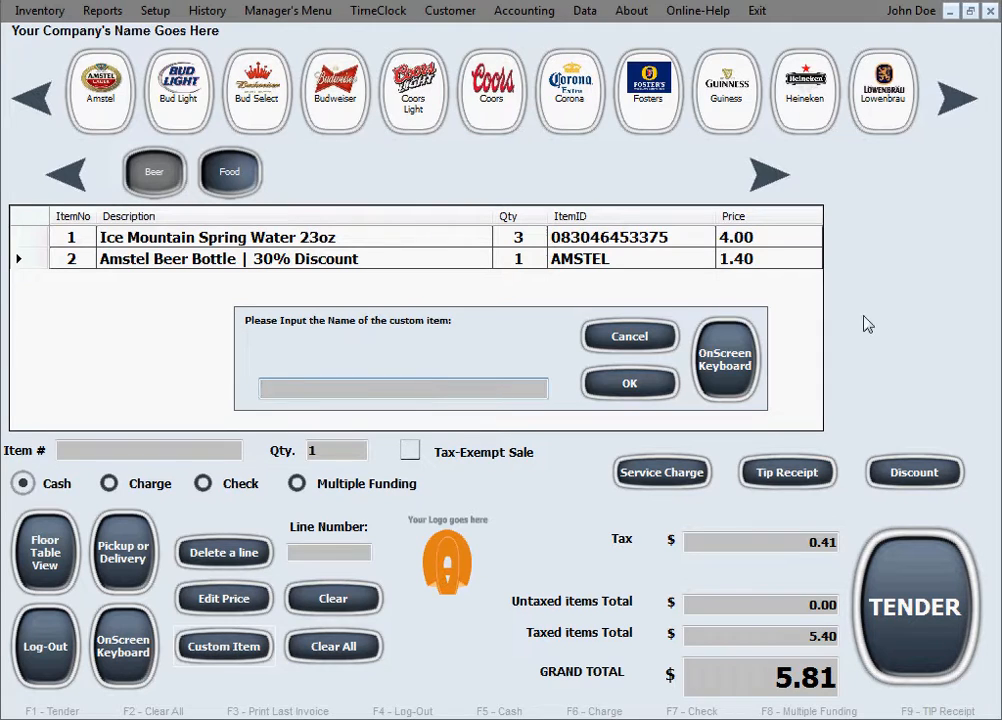
text(Large Coffee)
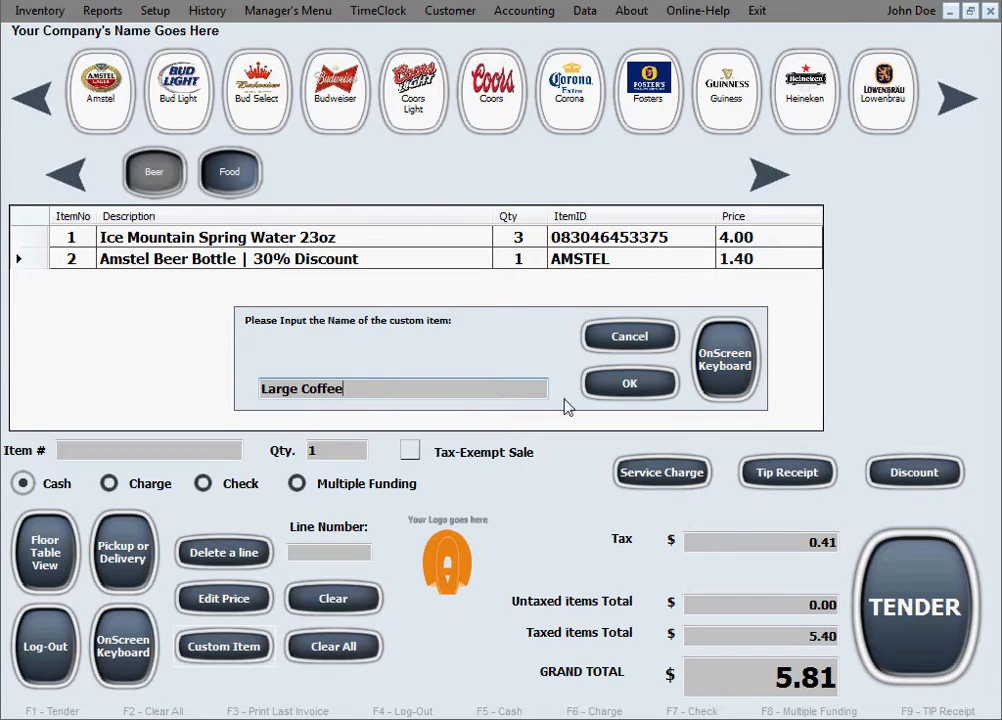
click(629, 383)
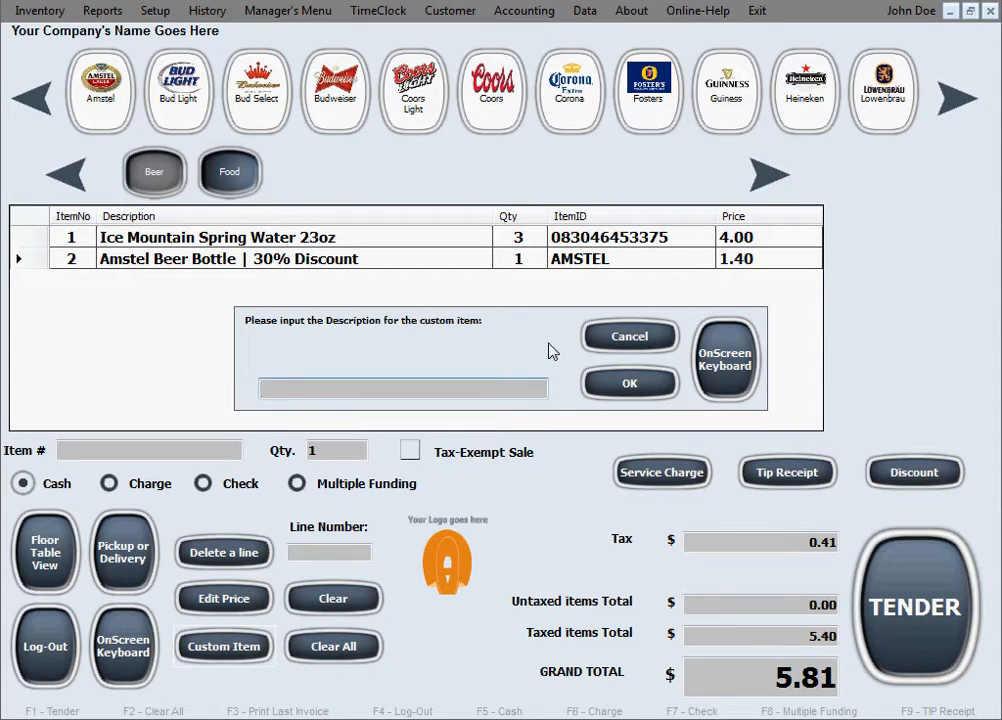
text(Large Coffee Custom)
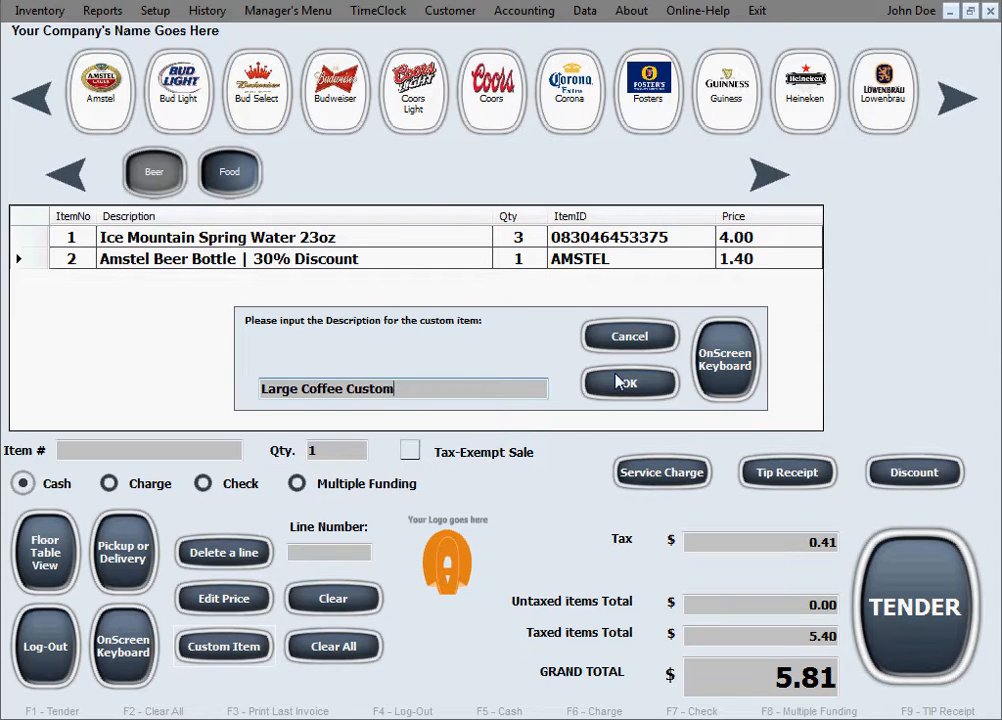
click(628, 383)
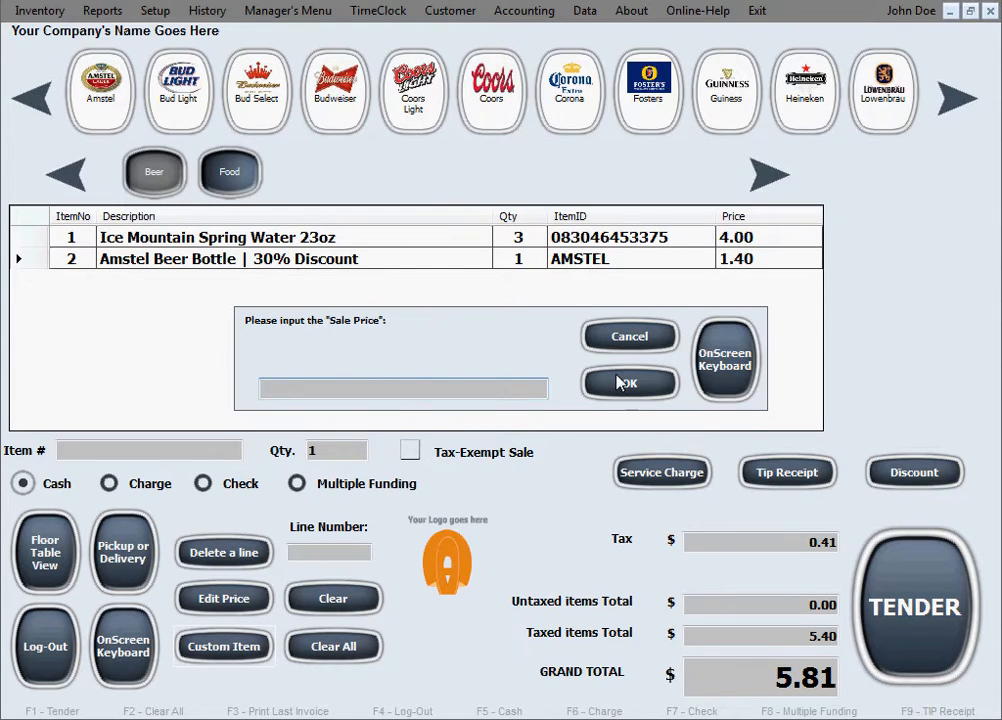
text(1.50)
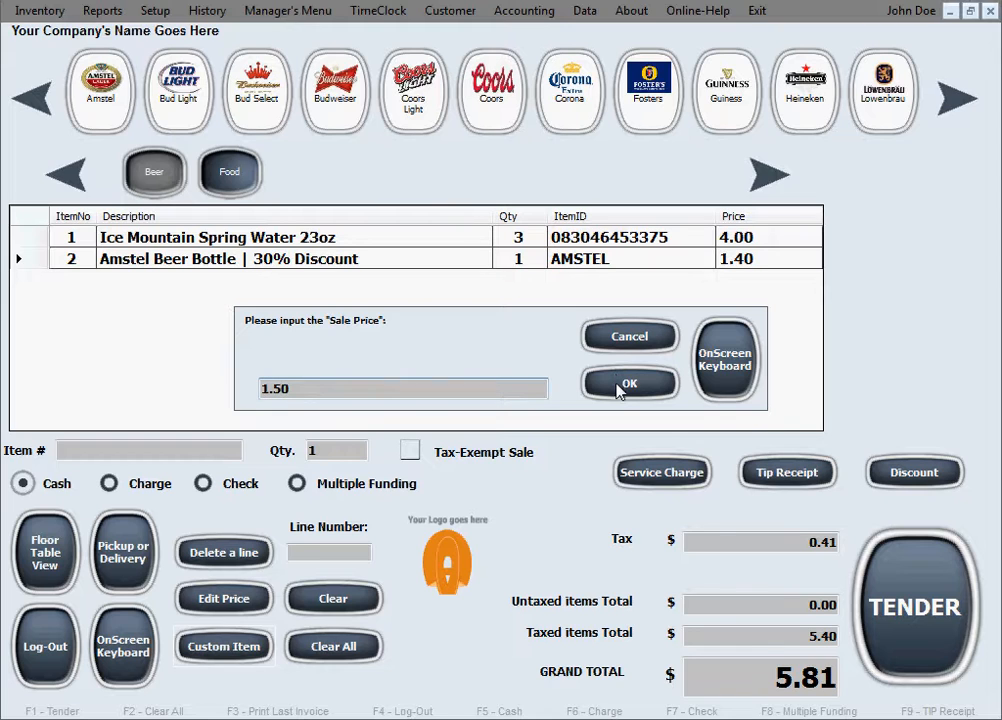
click(629, 383)
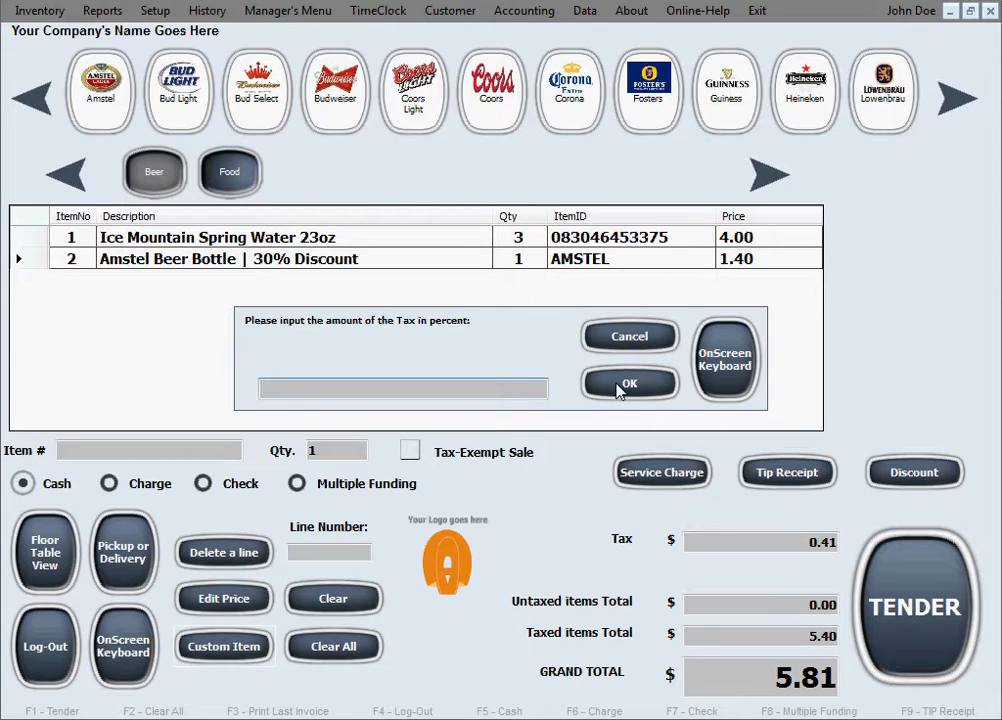
text(7)
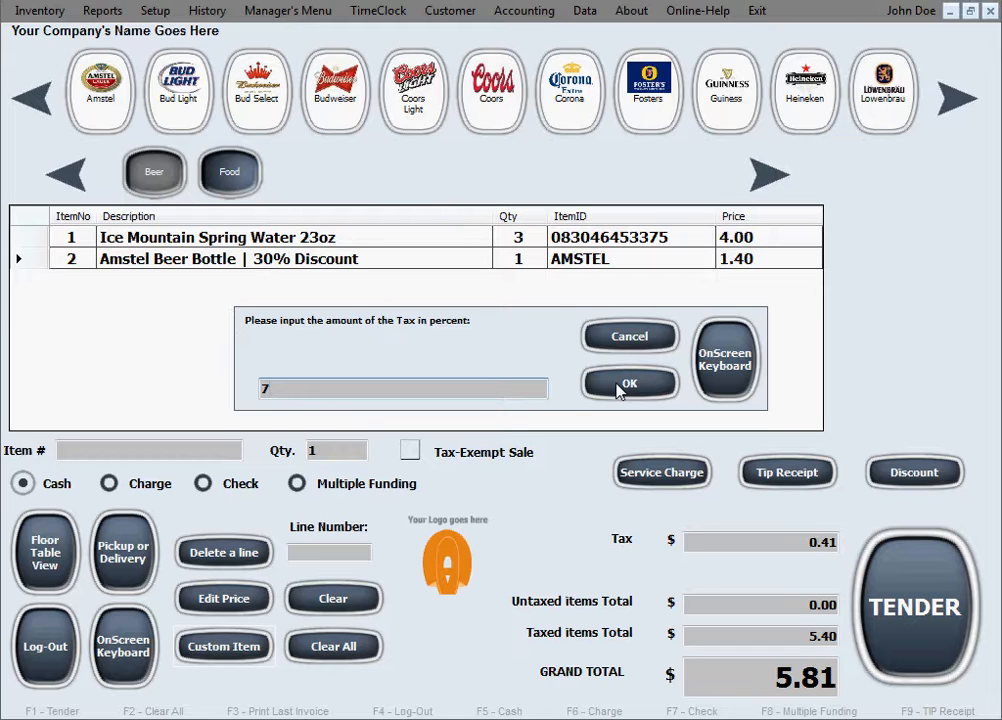
click(629, 383)
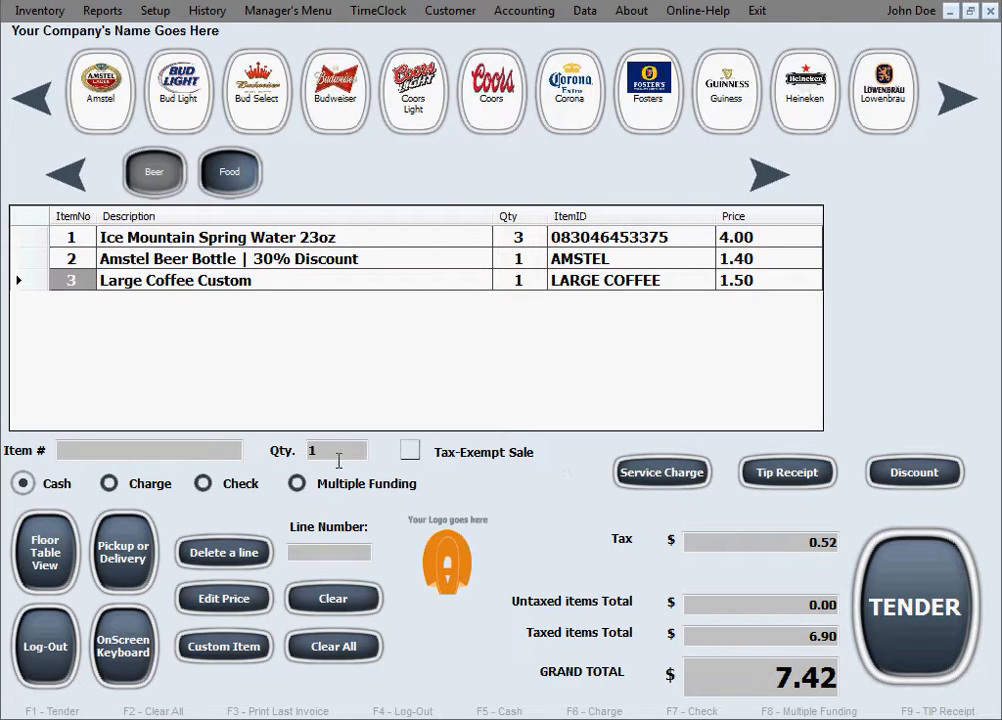
mouse_move(178, 503)
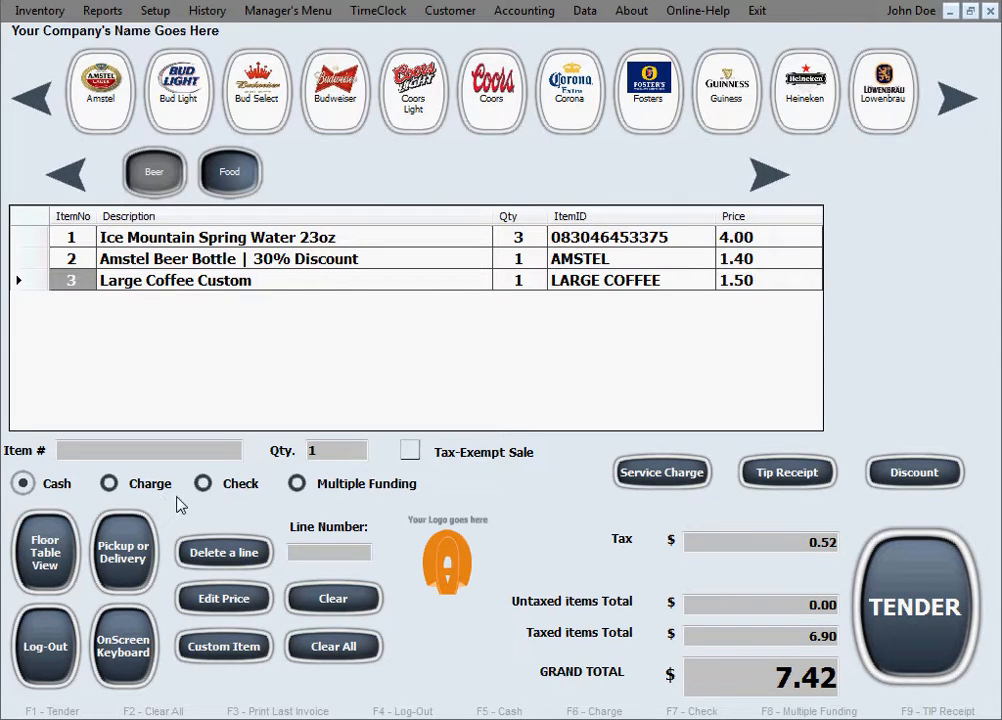
mouse_move(228, 503)
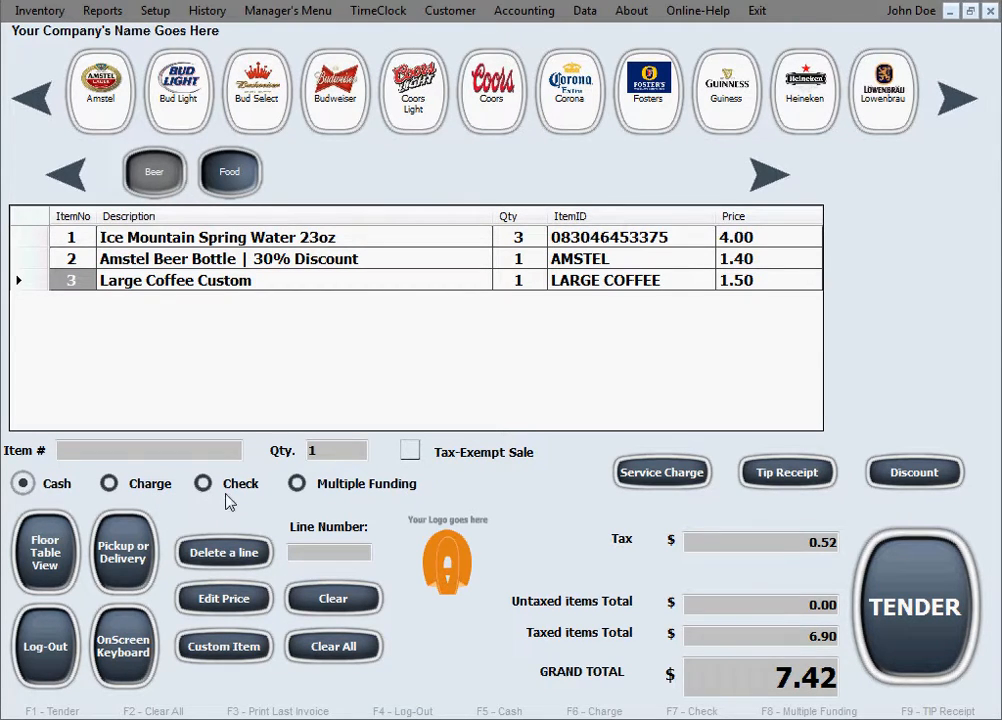
Select Check as the payment method for the 7.42 sale.
click(202, 483)
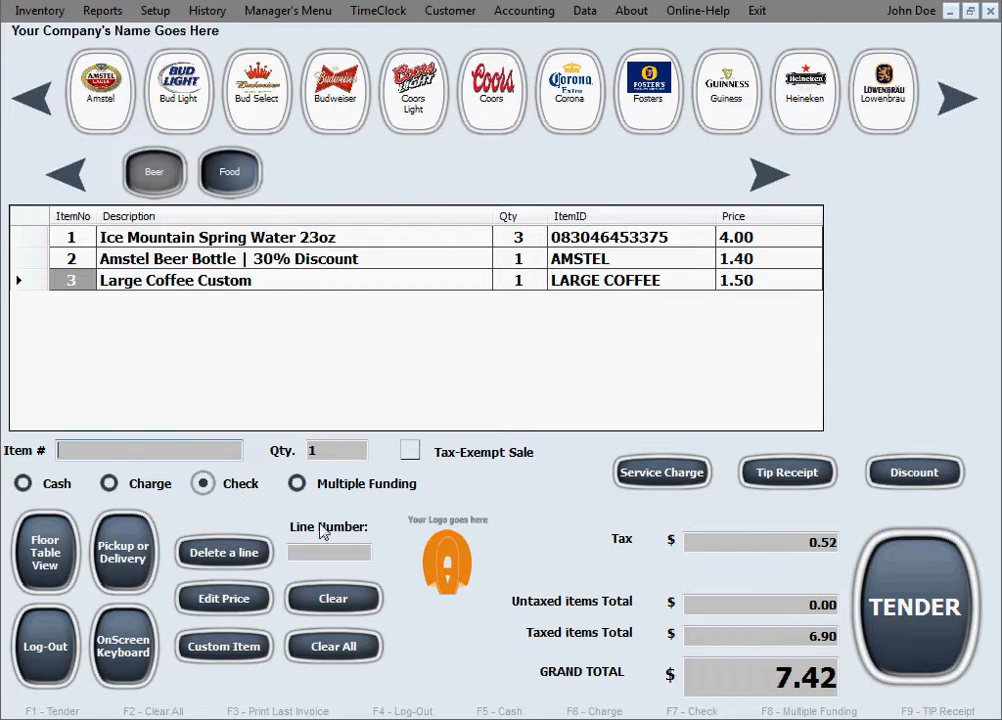
mouse_move(563, 521)
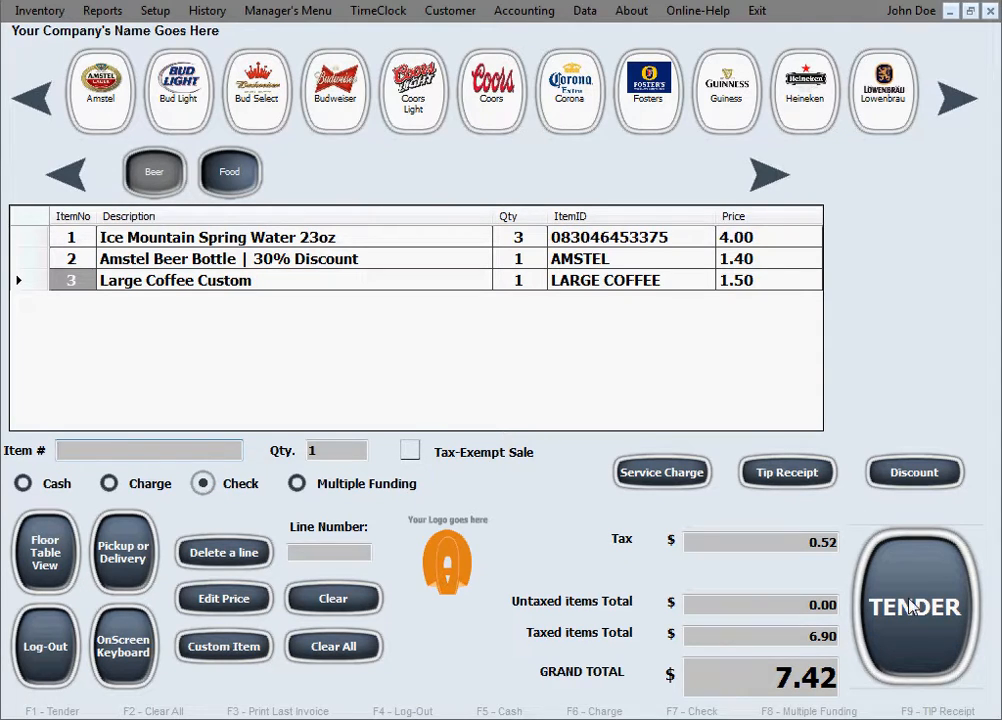
Tender the 7.42 sale by check with check number 456258.
click(914, 607)
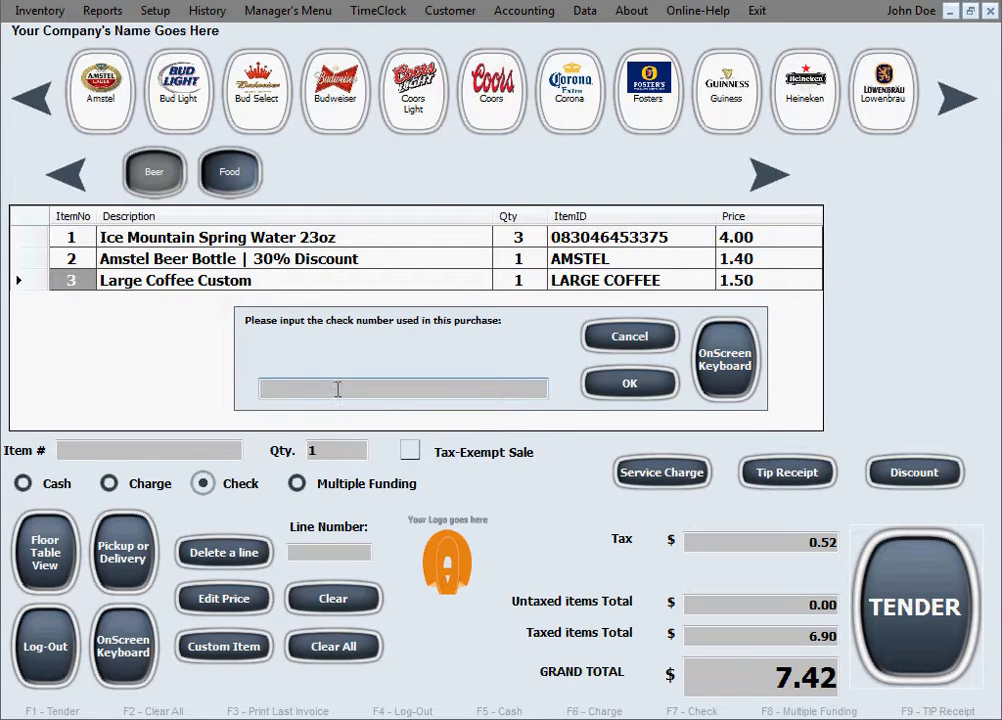
mouse_move(305, 422)
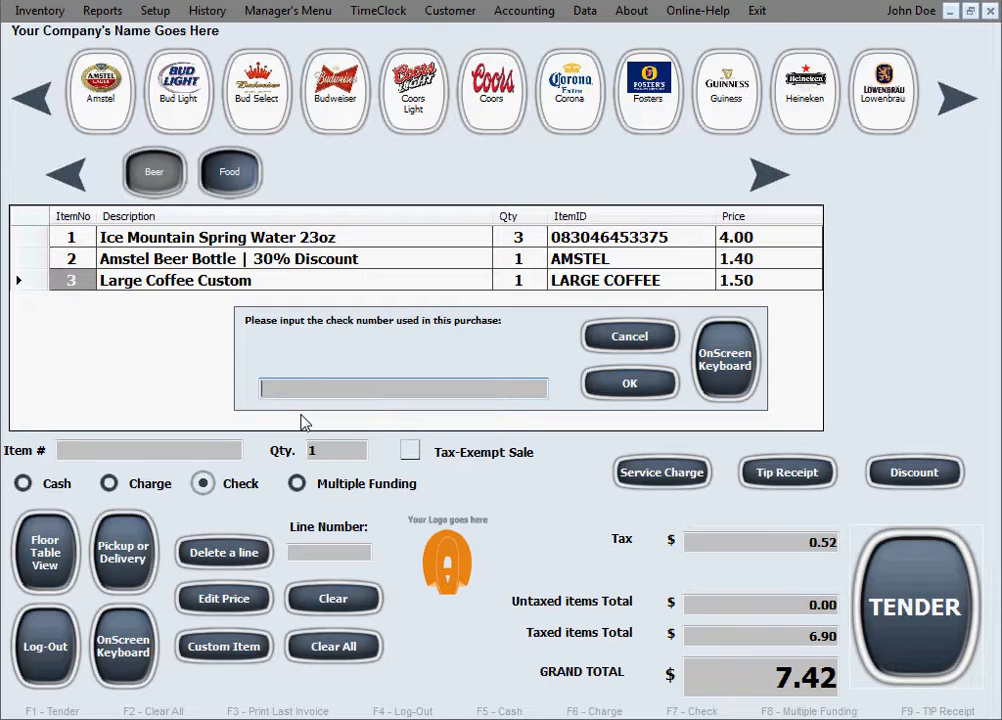
click(402, 388)
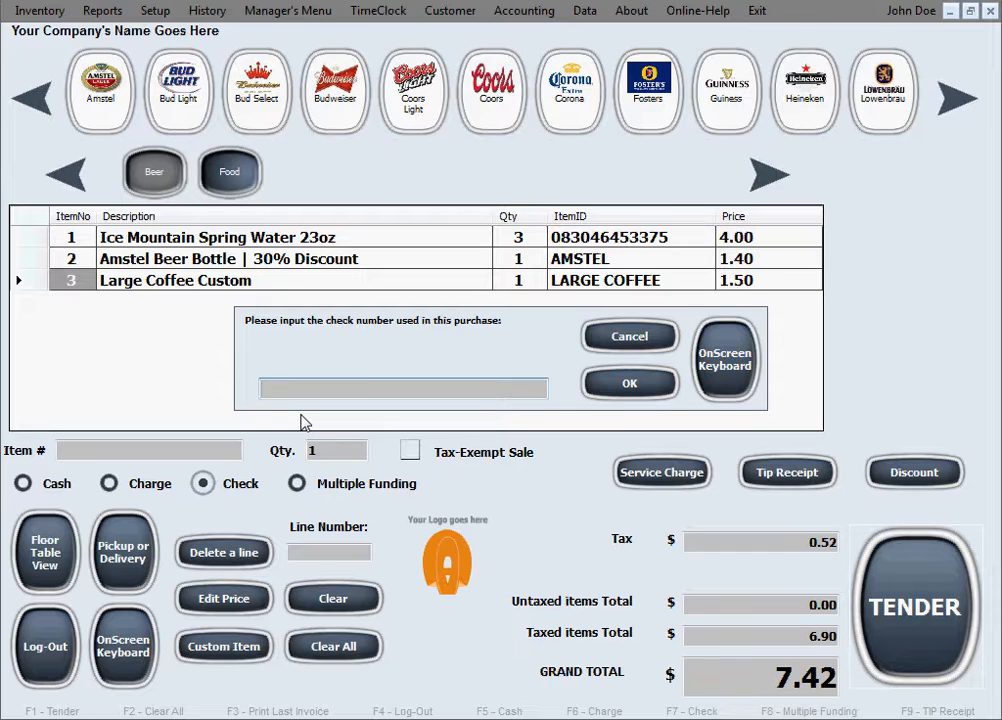
text(456258)
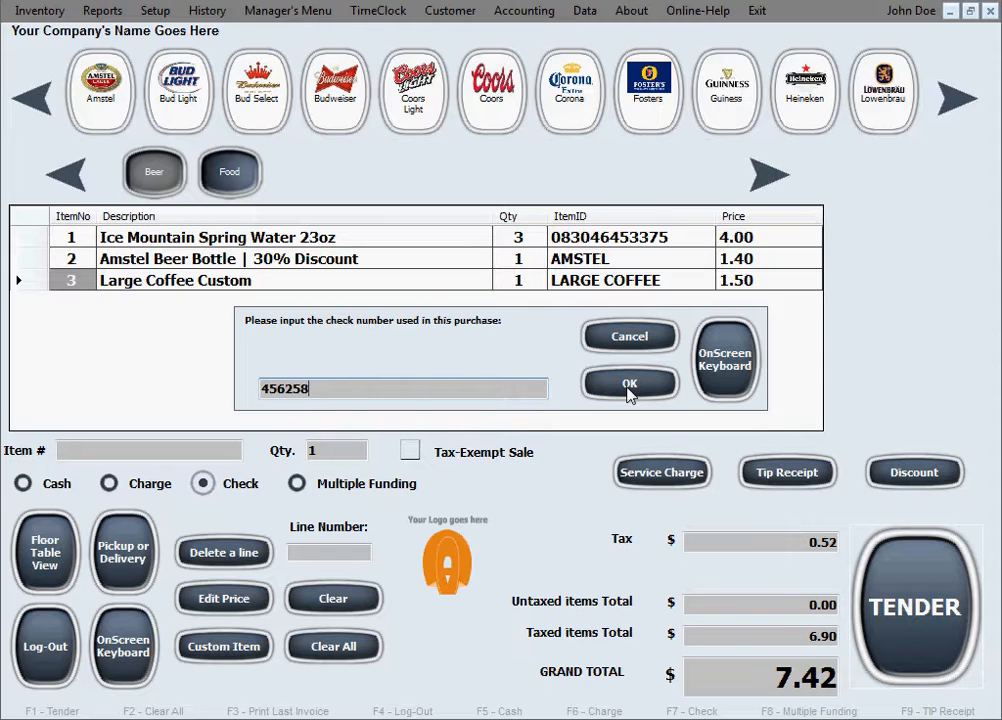
click(629, 384)
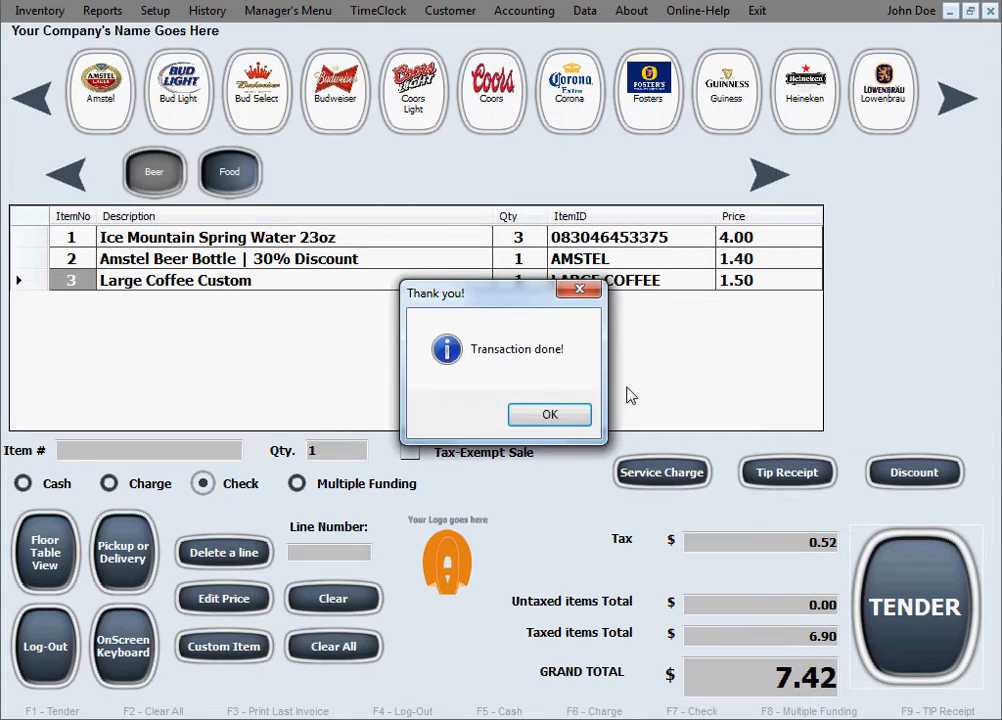
Dismiss the 'Transaction done!' message, then focus the First Name and Home Phone# fields.
click(549, 414)
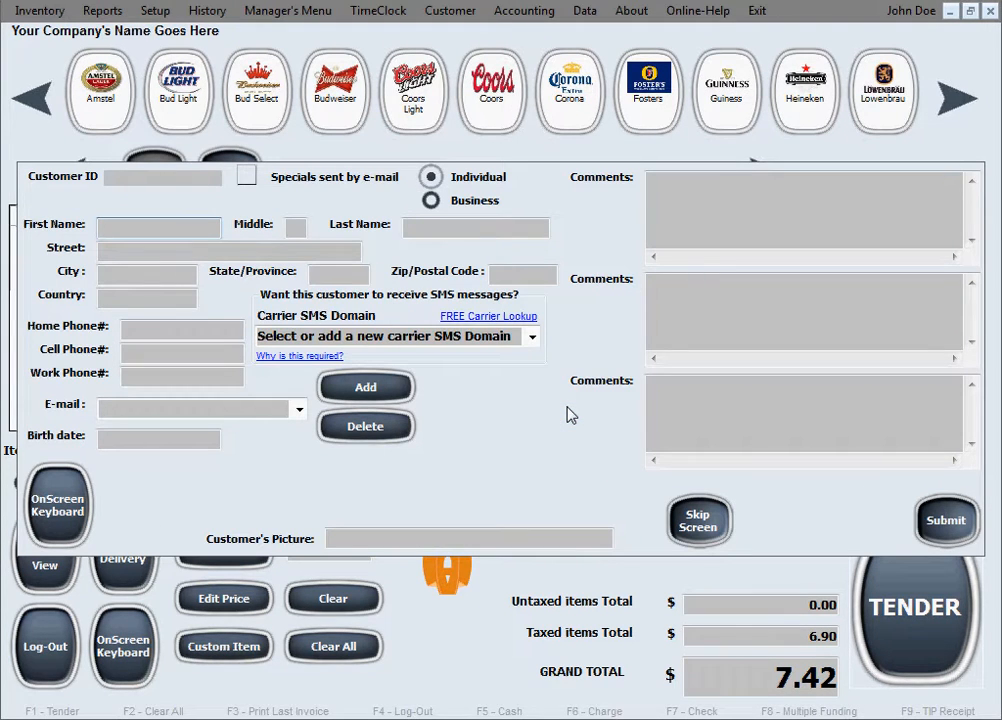
mouse_move(554, 440)
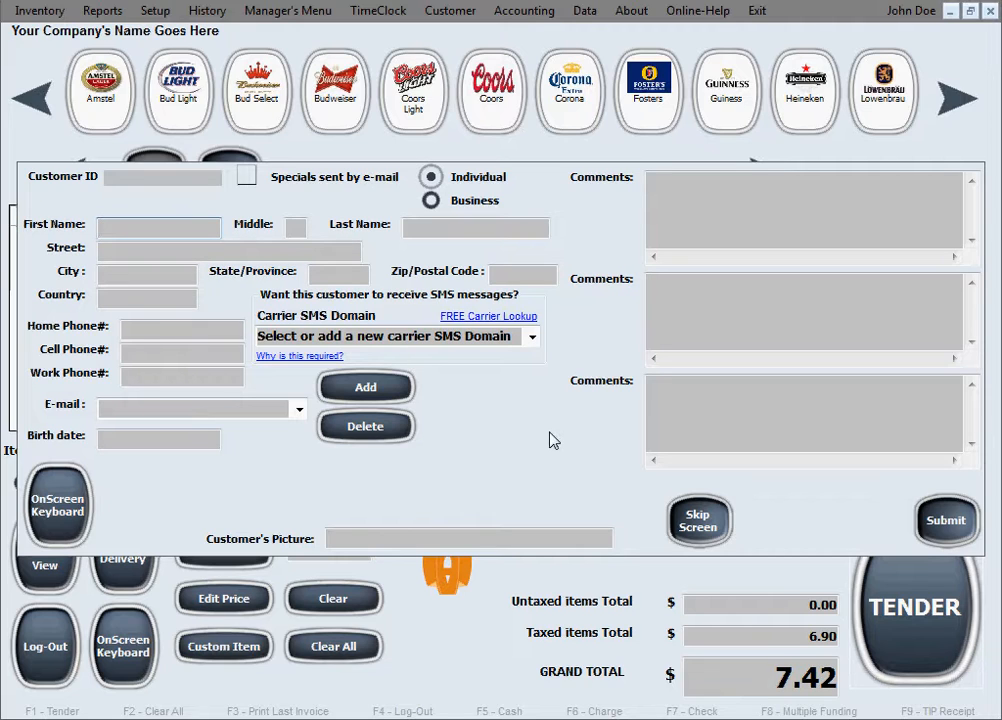
click(158, 227)
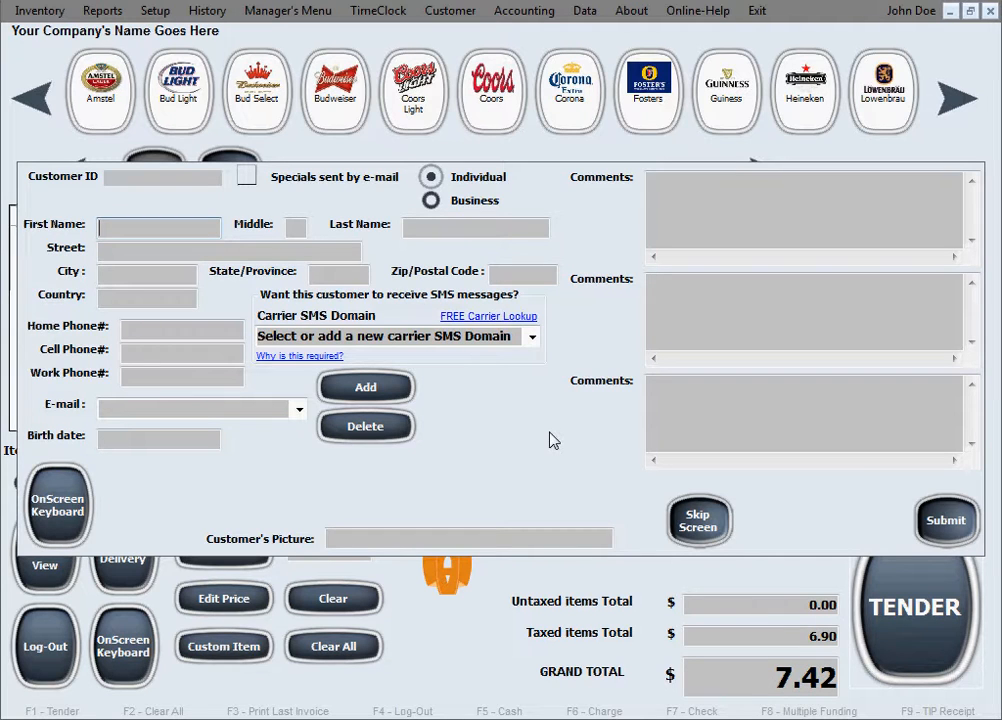
mouse_move(540, 438)
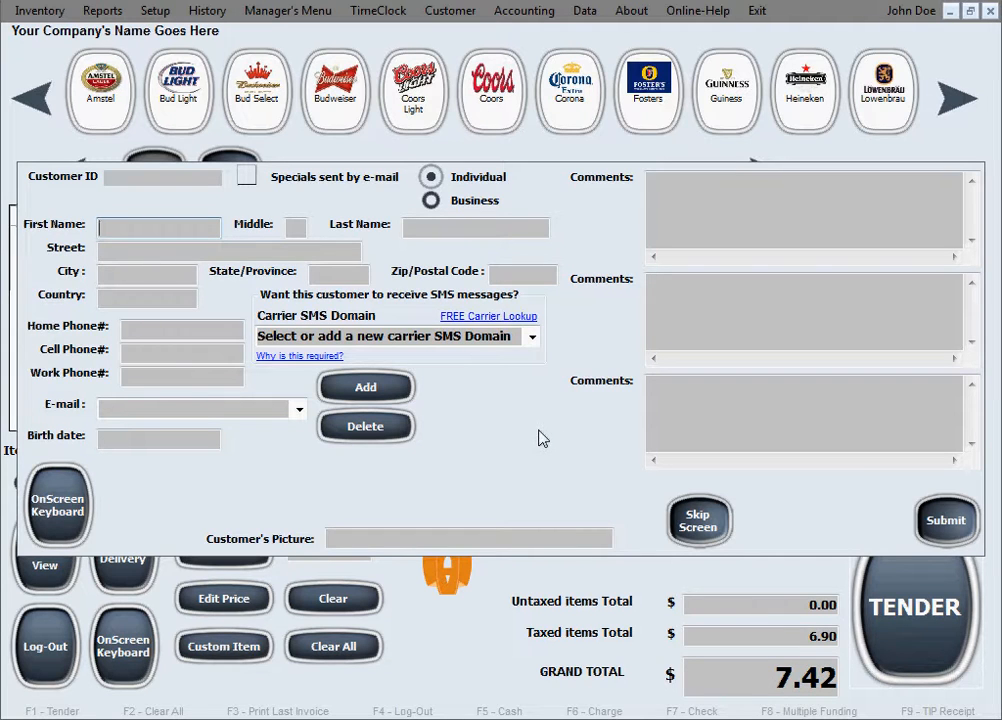
mouse_move(539, 433)
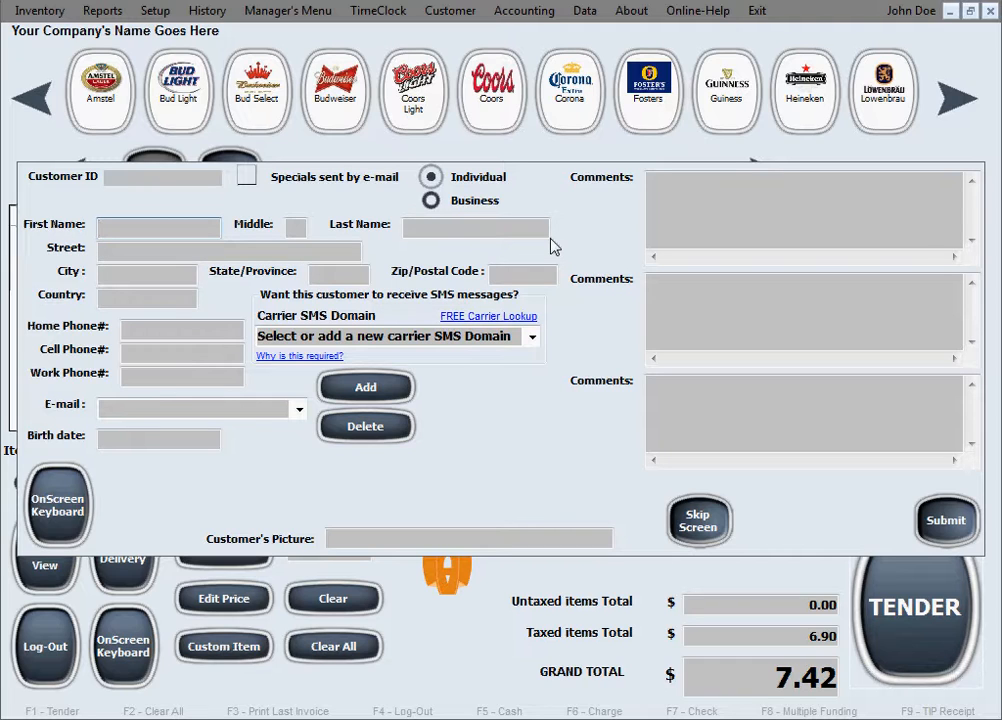
click(158, 227)
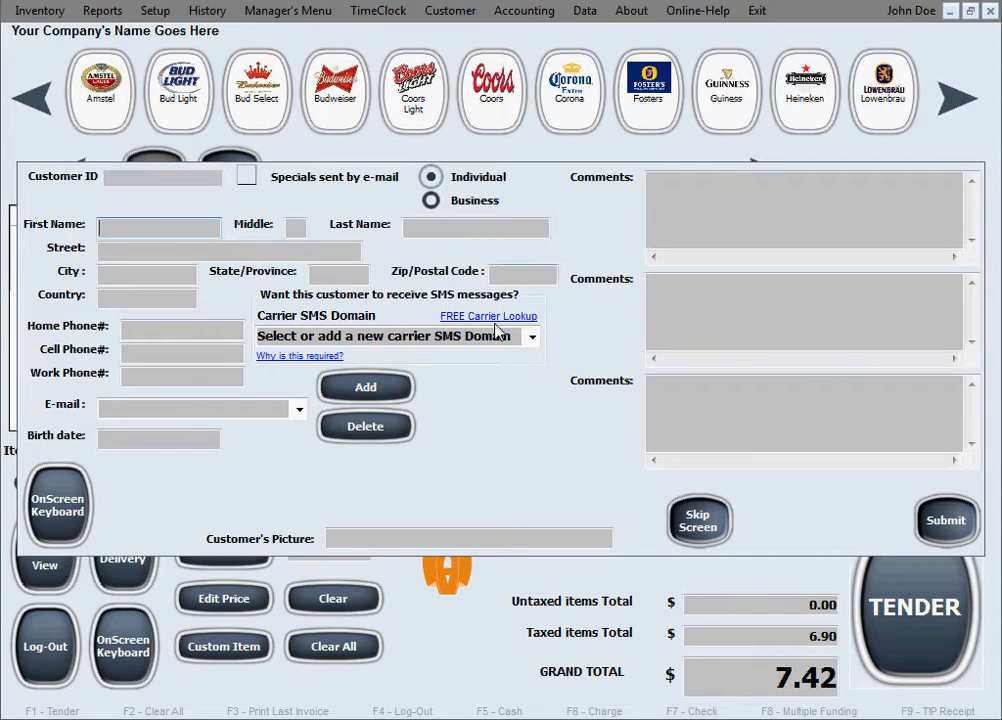
click(182, 330)
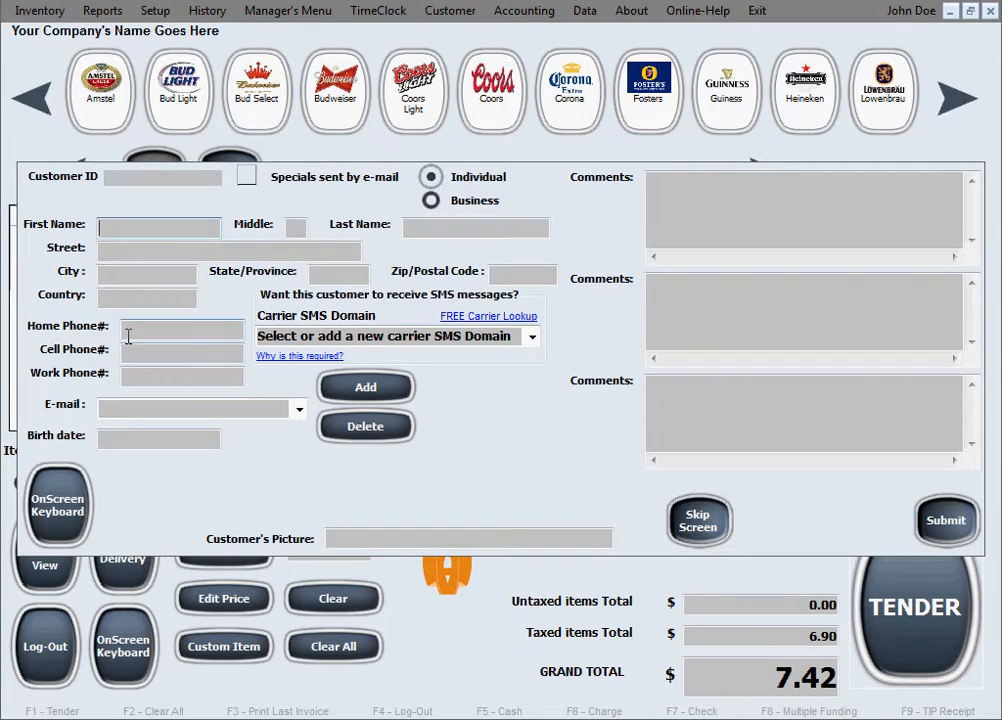
mouse_move(144, 370)
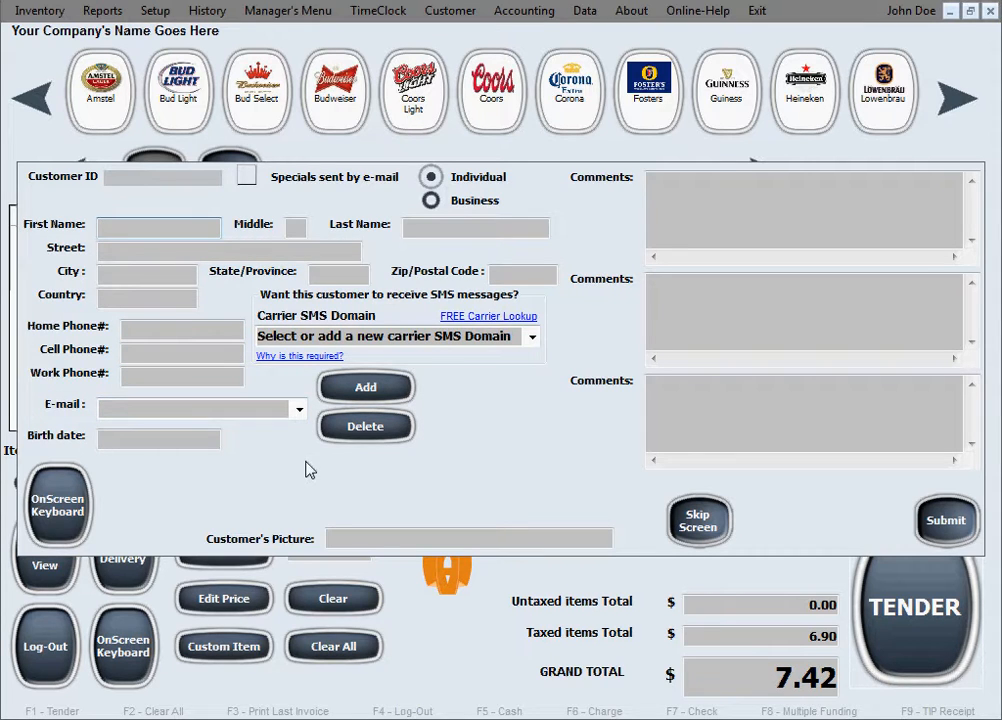
click(181, 328)
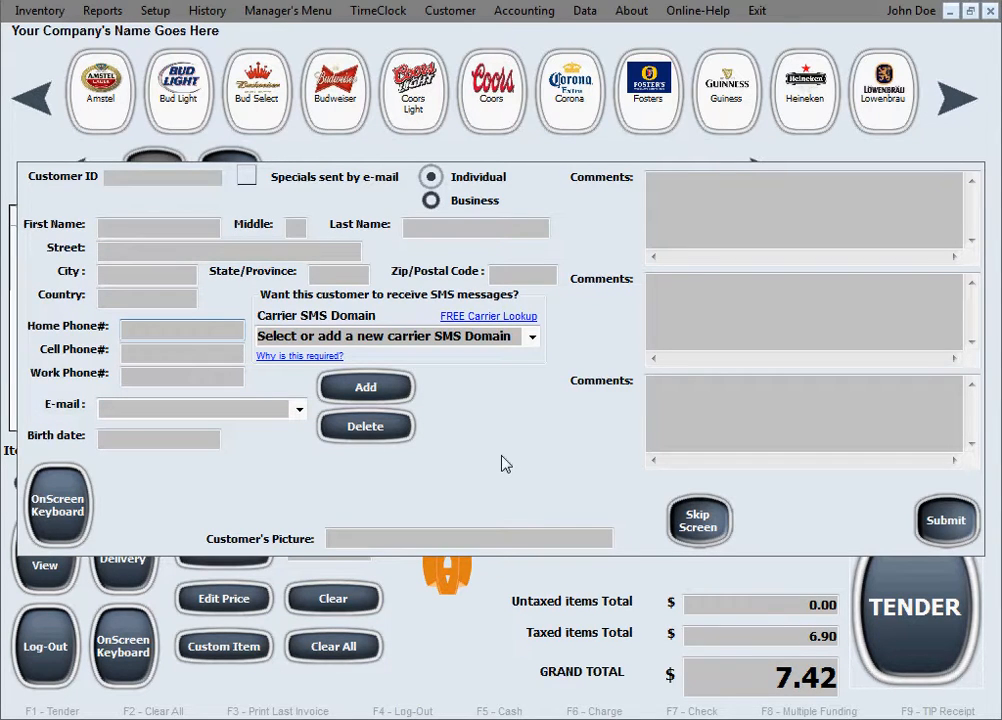
text(111-222-3333)
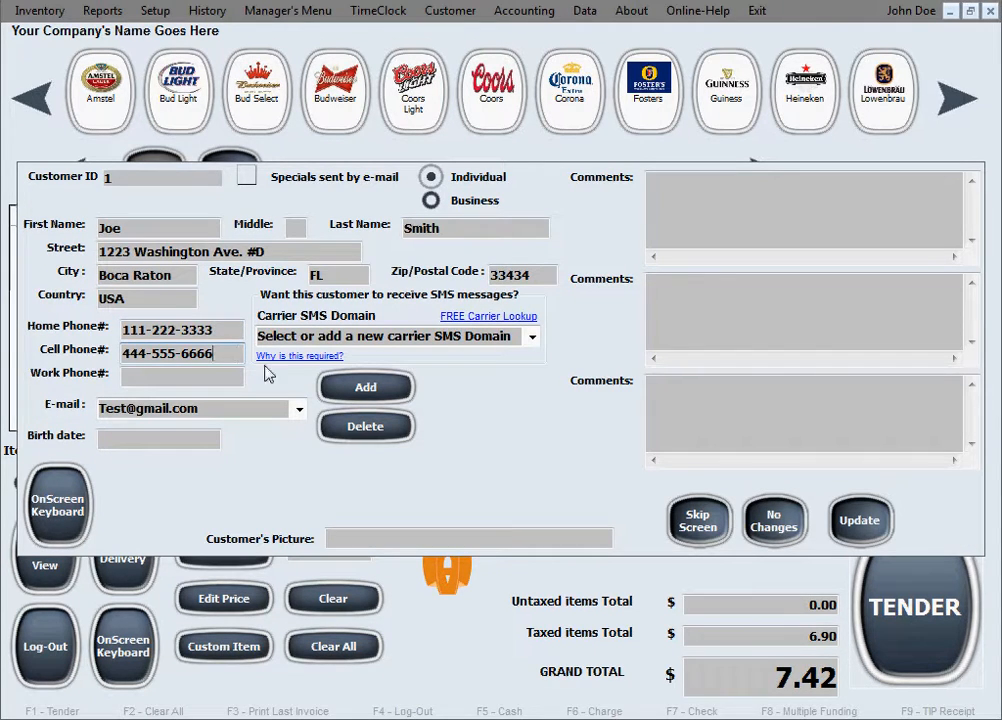
mouse_move(917, 530)
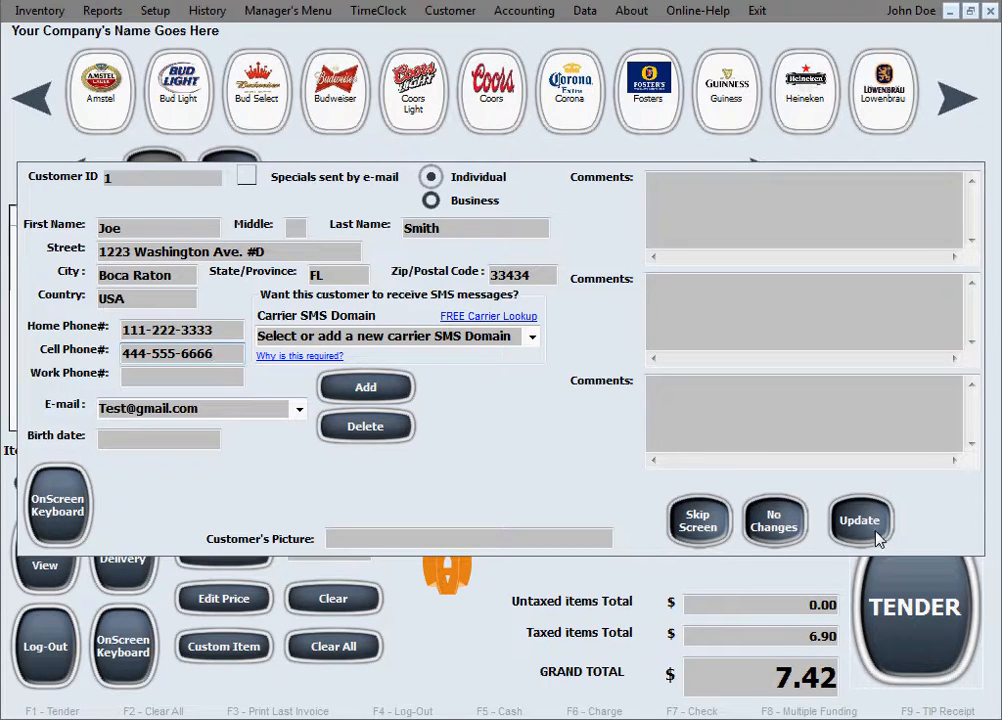
mouse_move(248, 288)
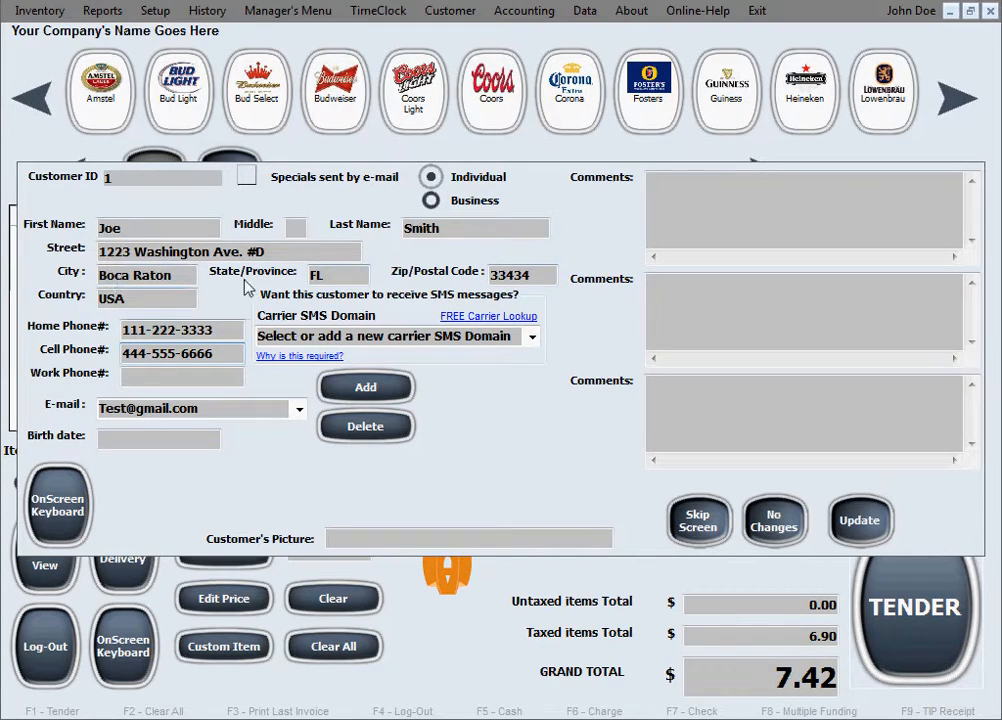